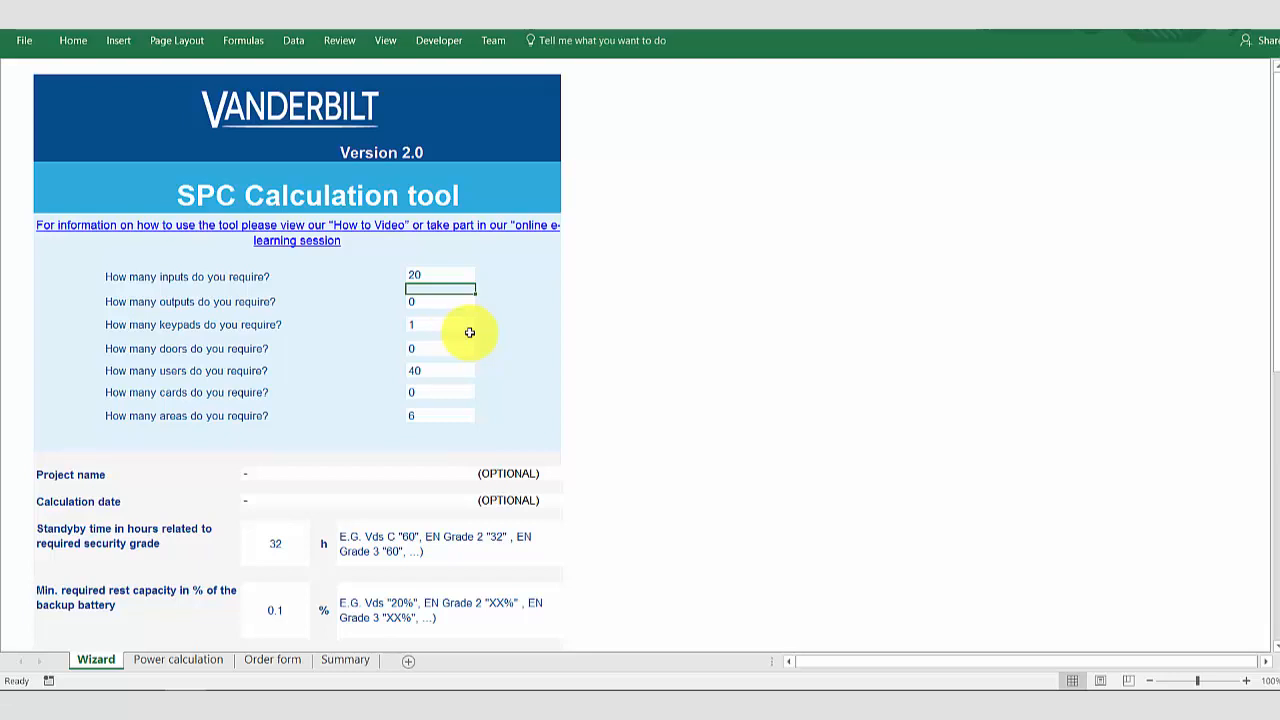
Enter 50 inputs, 2 keypads, 4 doors and 200 users in the wizard's requirement cells.
type("5")
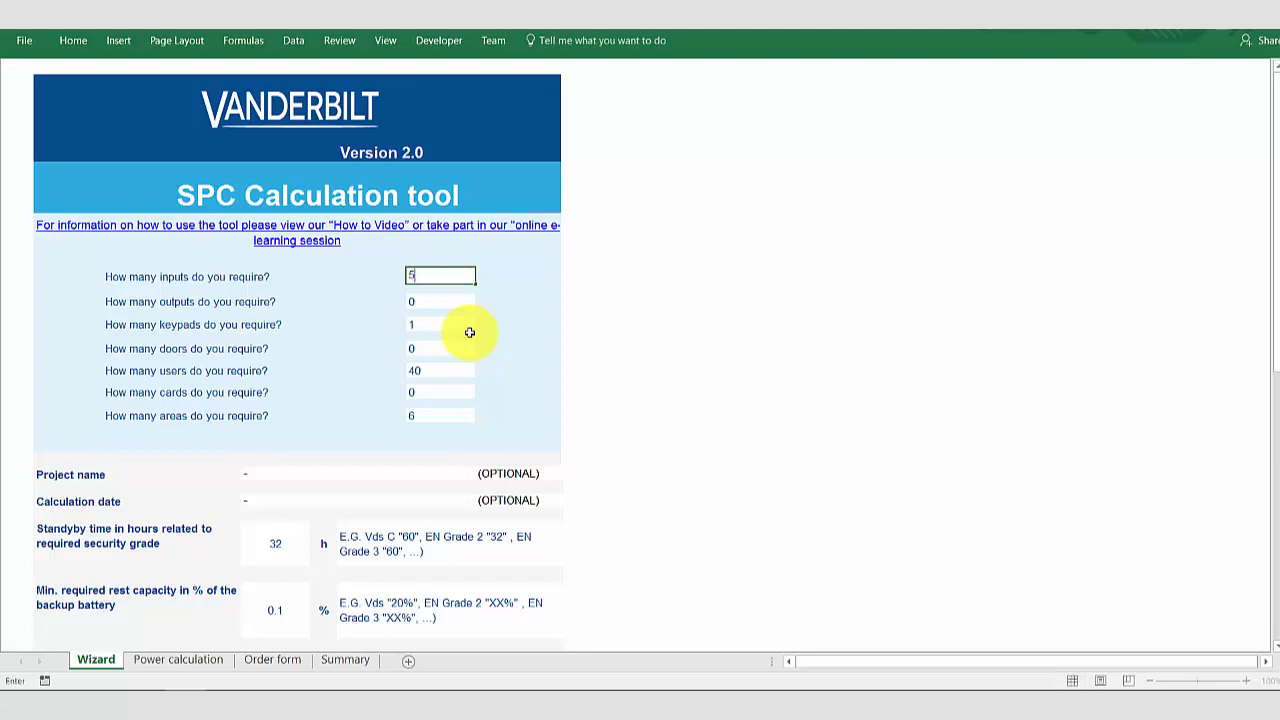
type("50")
left_click(440, 324)
type("2")
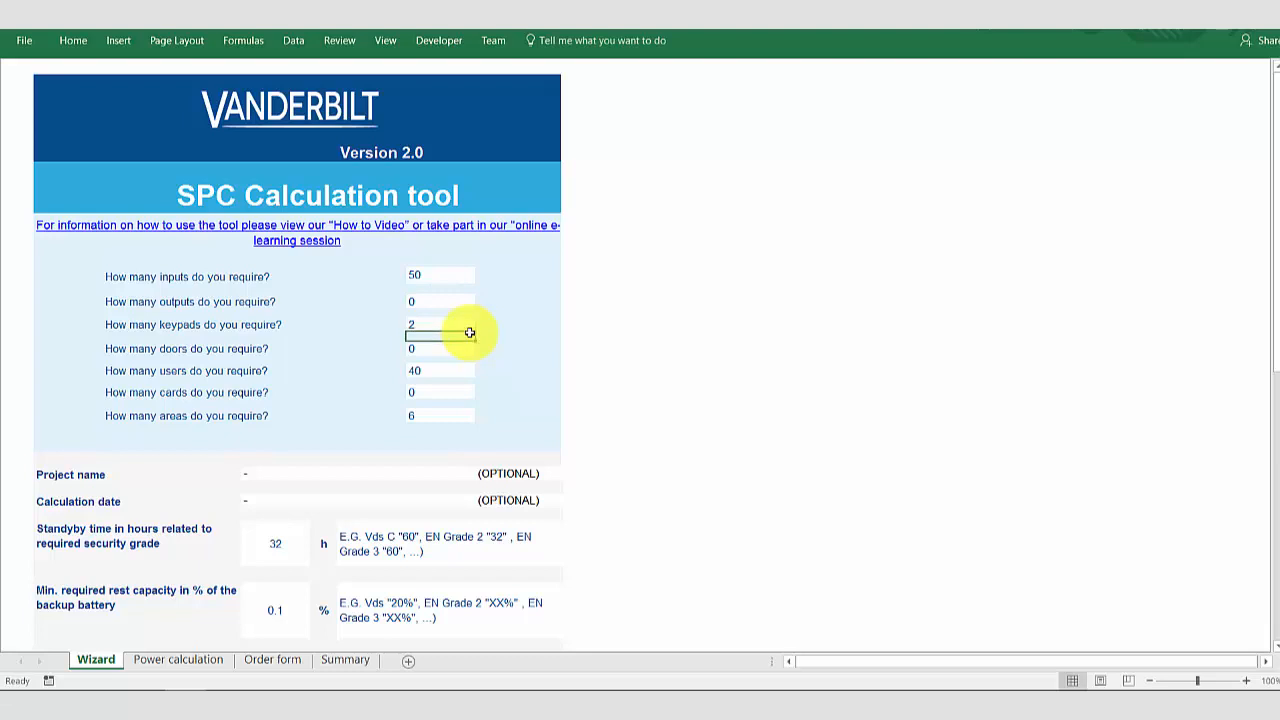
left_click(440, 348)
type("4")
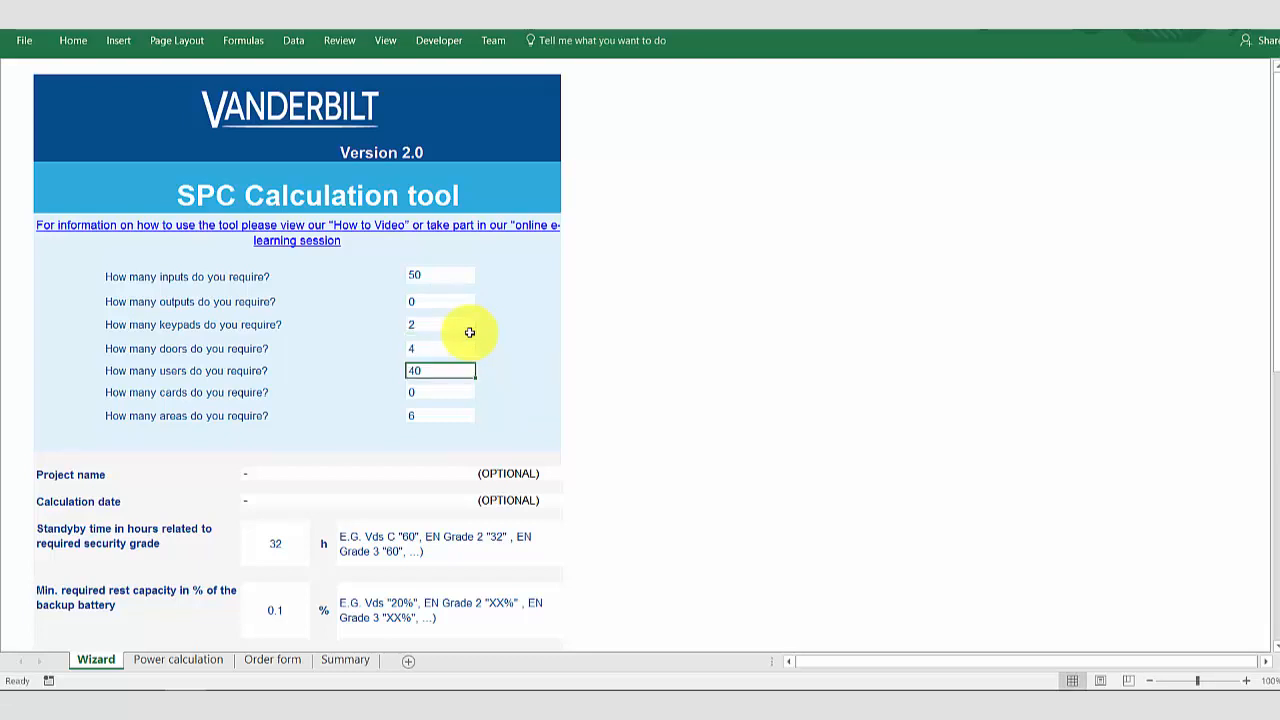
type("20")
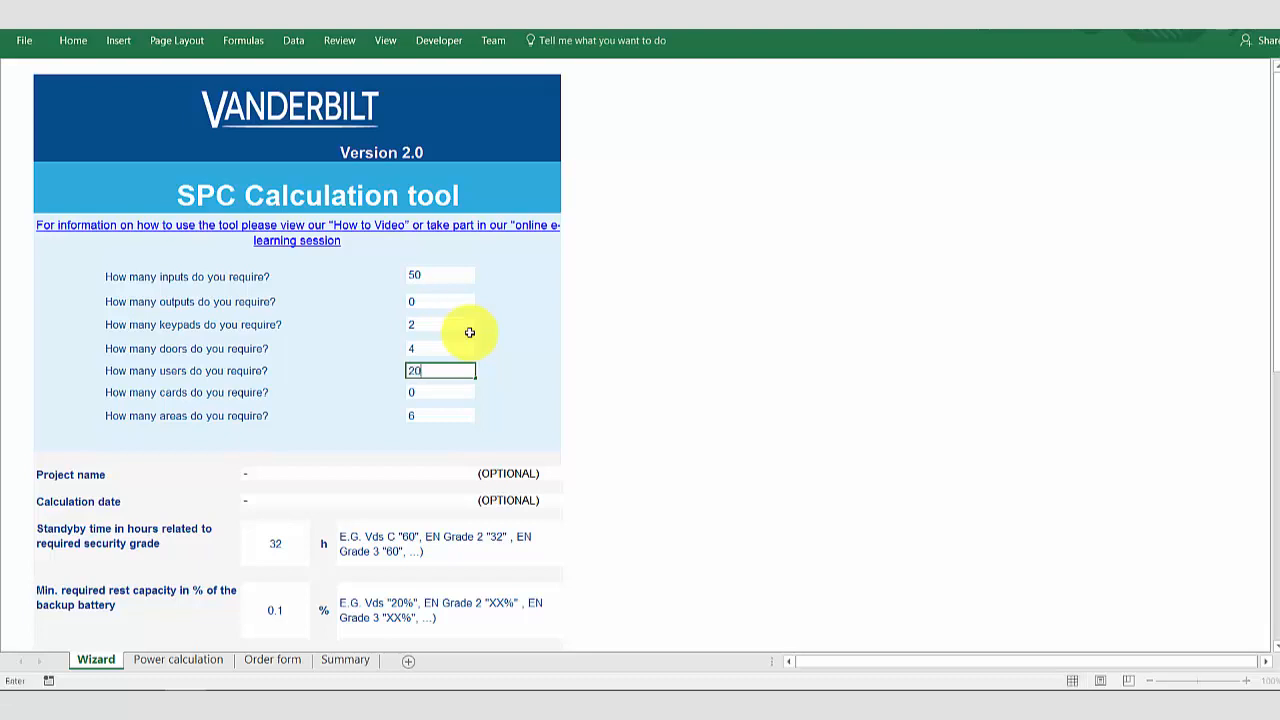
type("200")
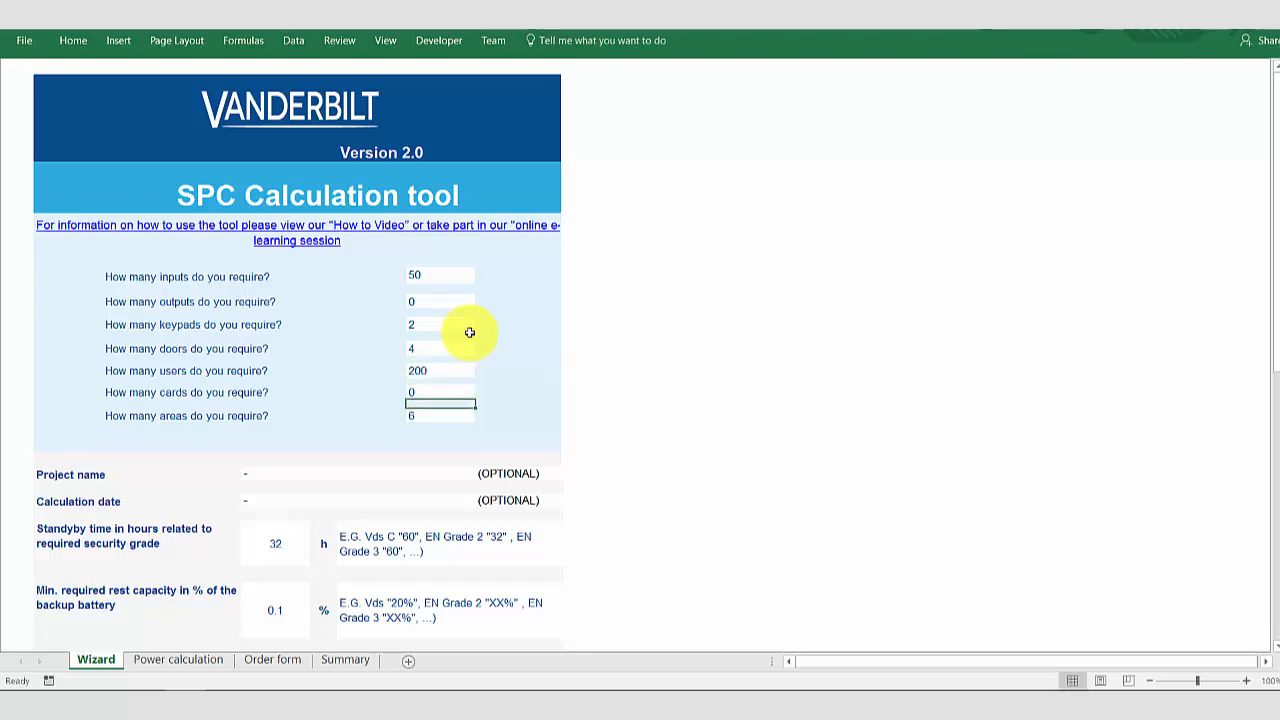
mouse_move(694, 325)
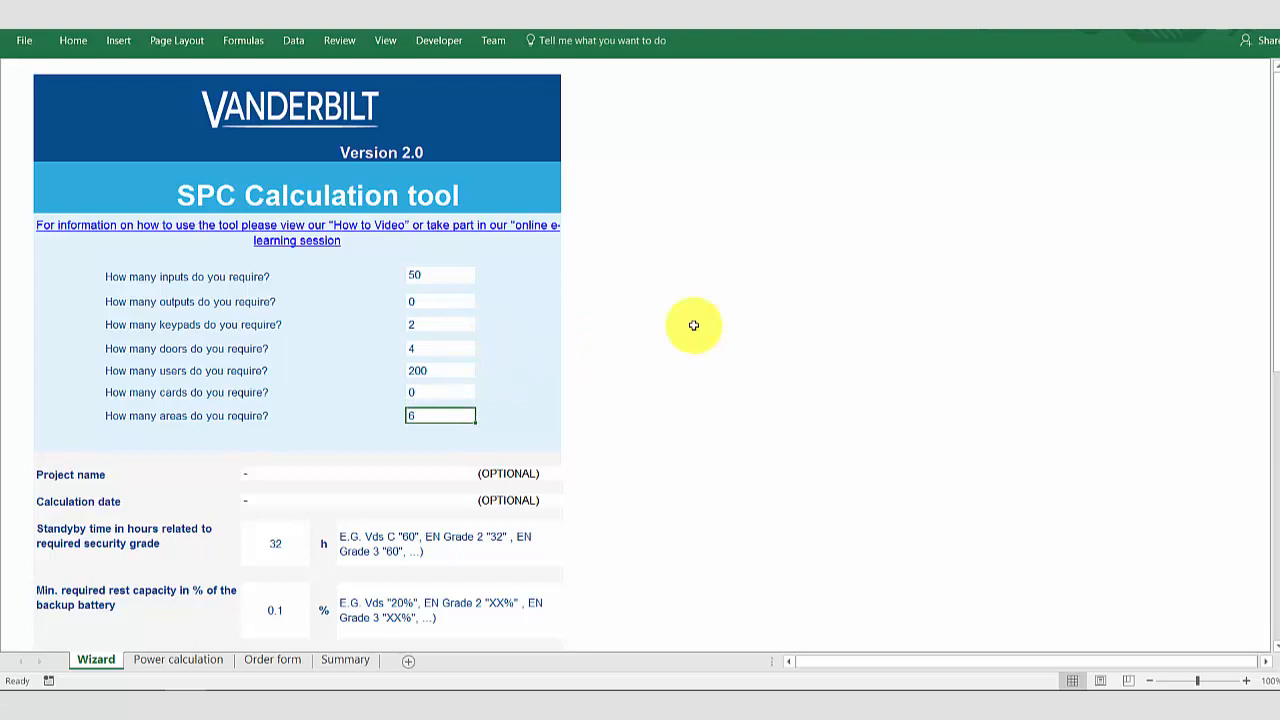
Name the project 'demo', keeping the date, 32 h standby and 0.01 Ah alarm current.
scroll("down", 3)
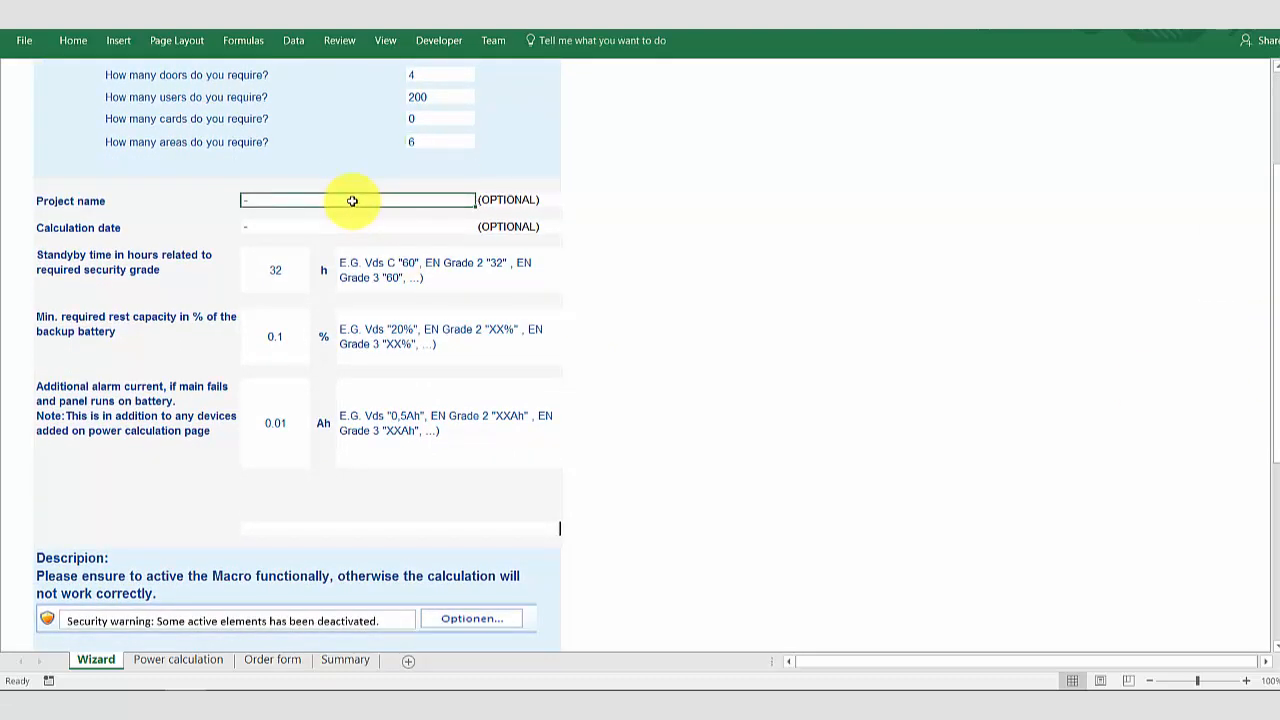
type("demo")
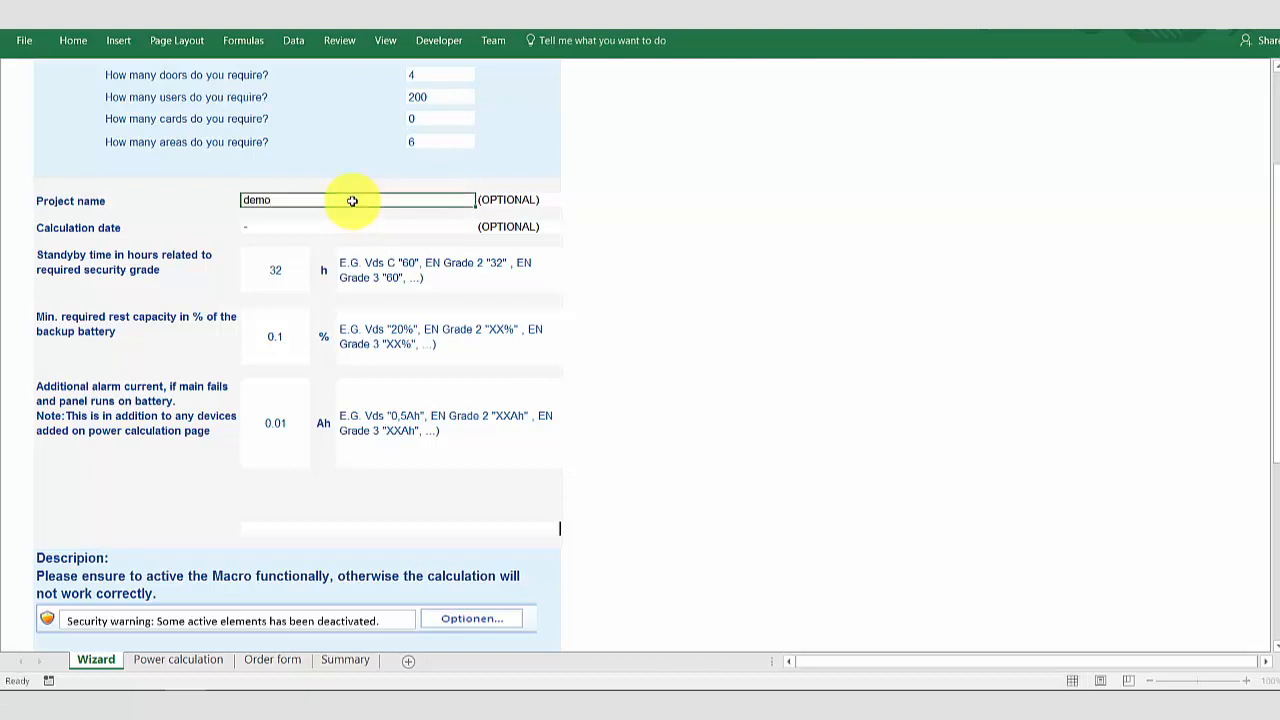
left_click(357, 226)
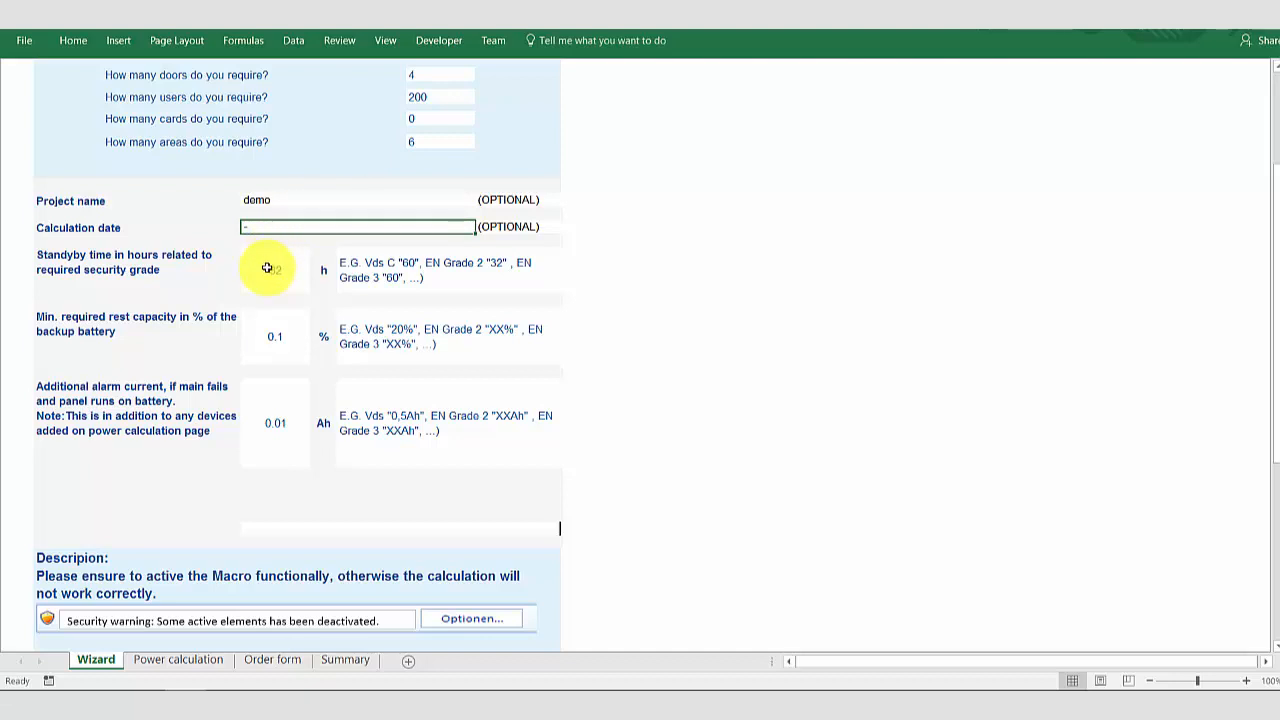
left_click(275, 270)
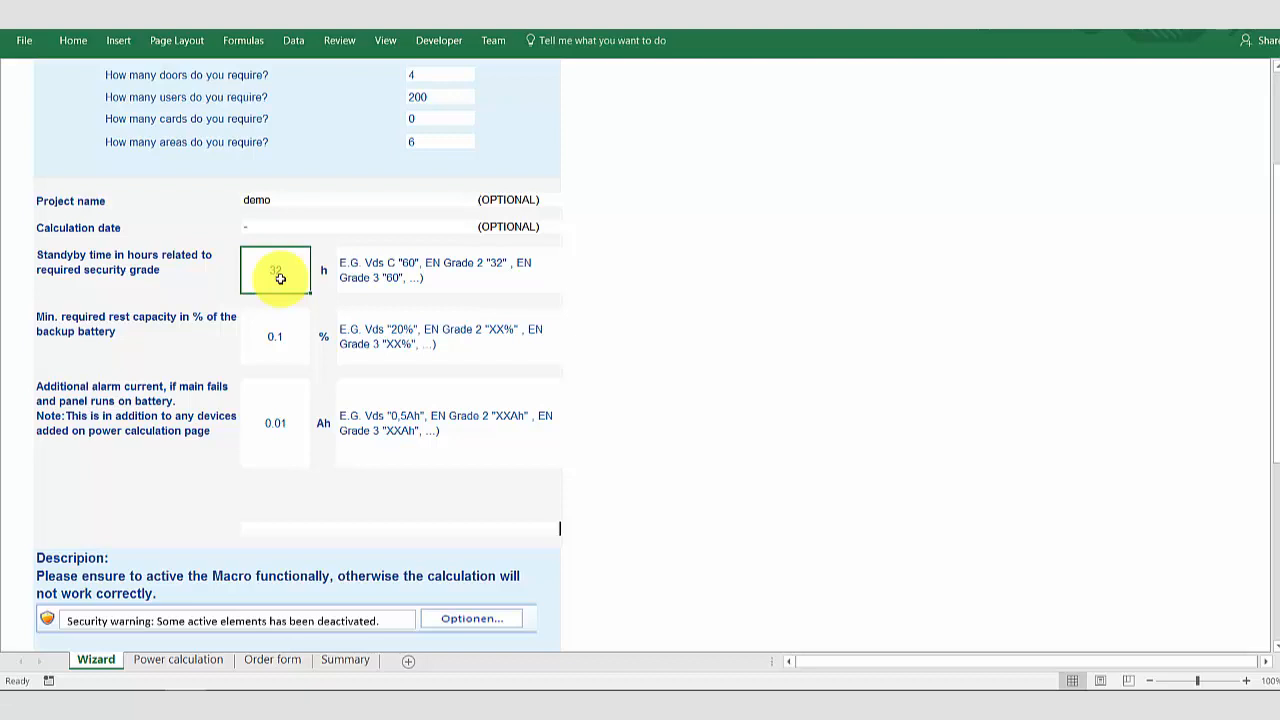
left_click(275, 422)
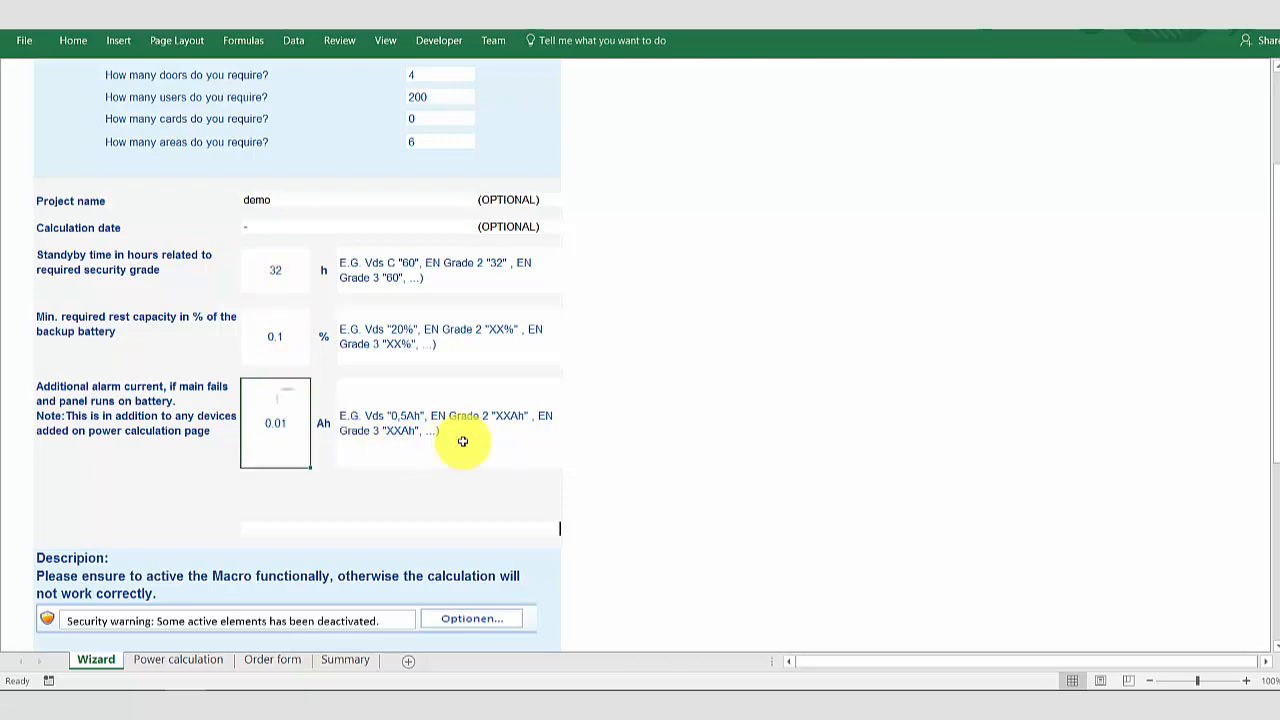
mouse_move(500, 440)
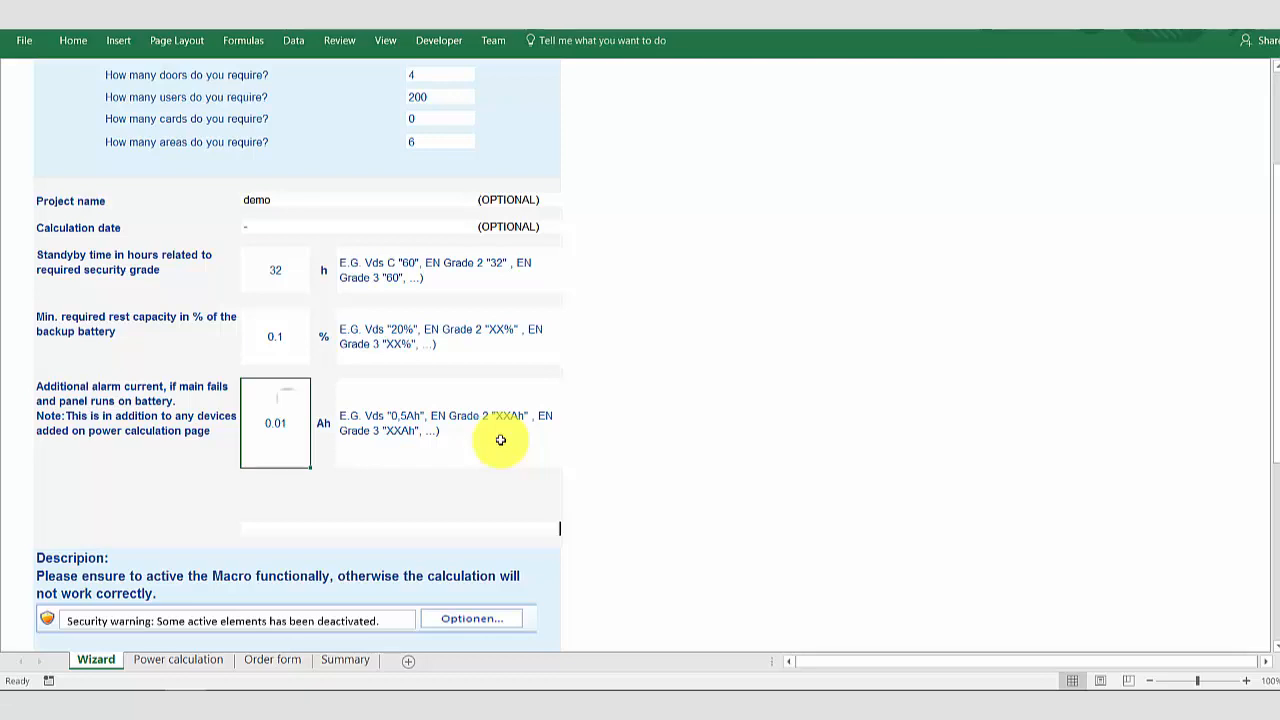
mouse_move(1270, 328)
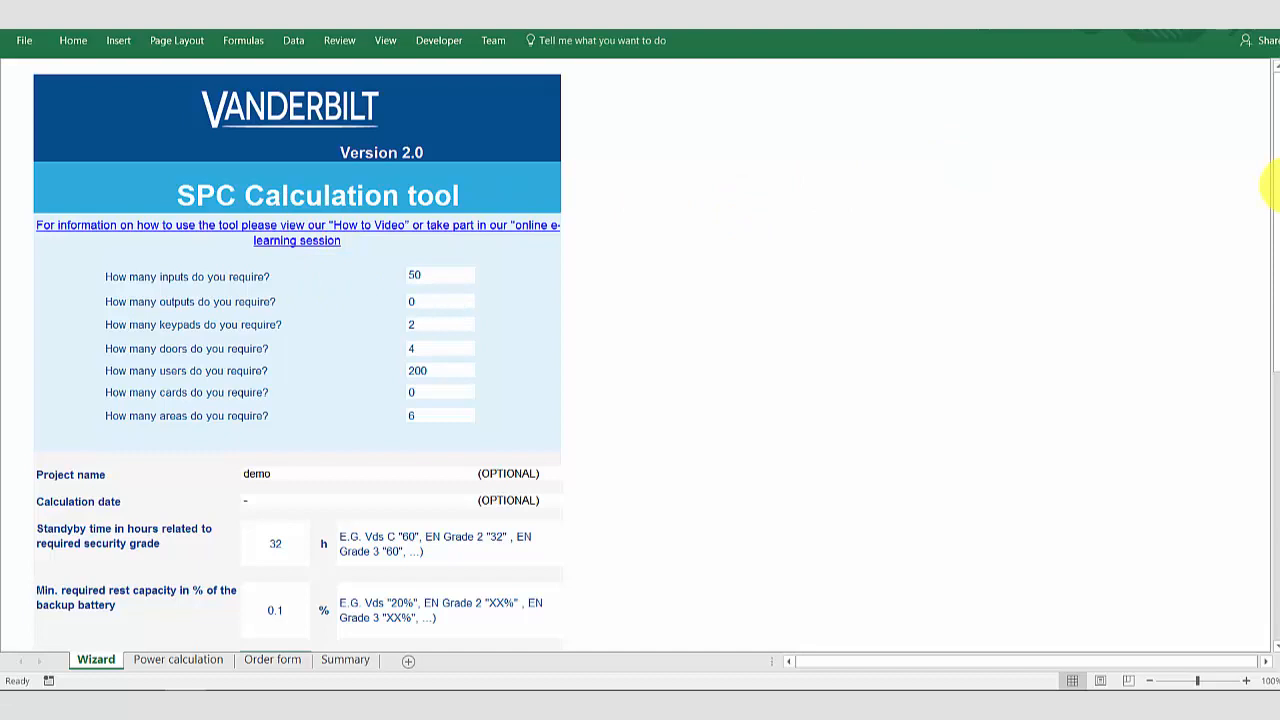
scroll("down", 3)
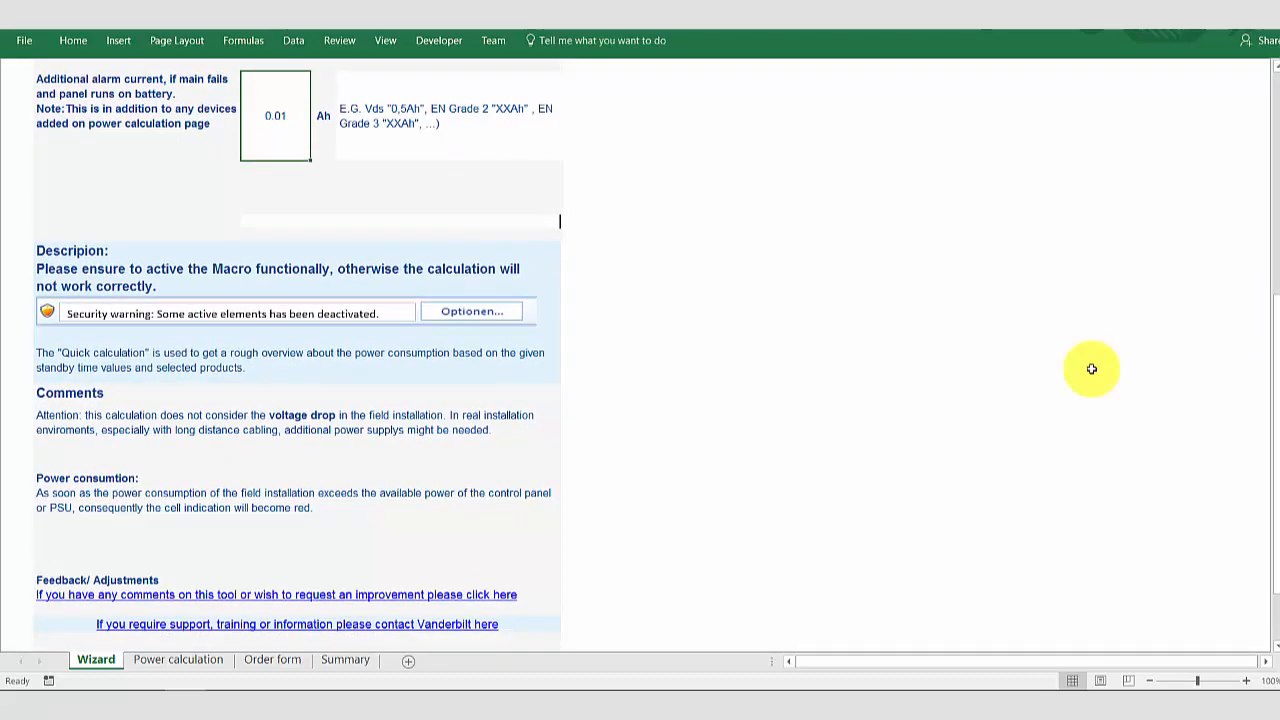
mouse_move(360, 601)
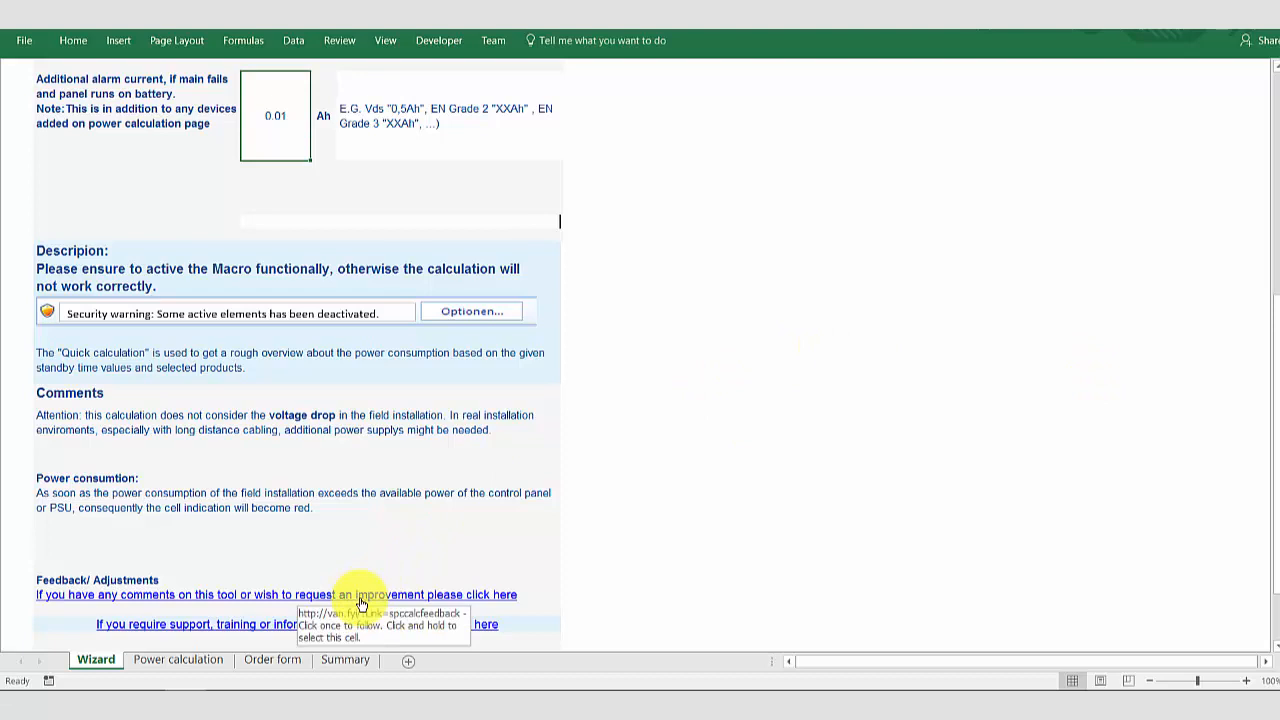
mouse_move(478, 411)
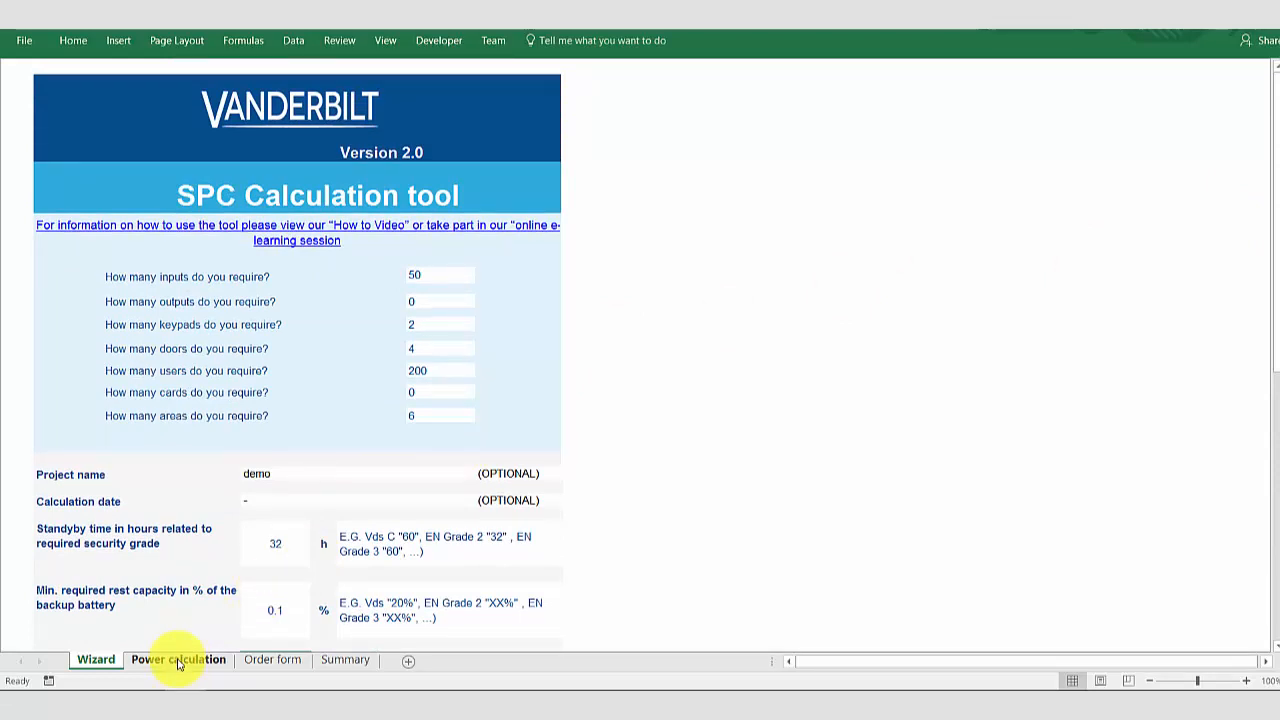
Pass through the Power calculation sheet to the System Summary sheet.
left_click(178, 659)
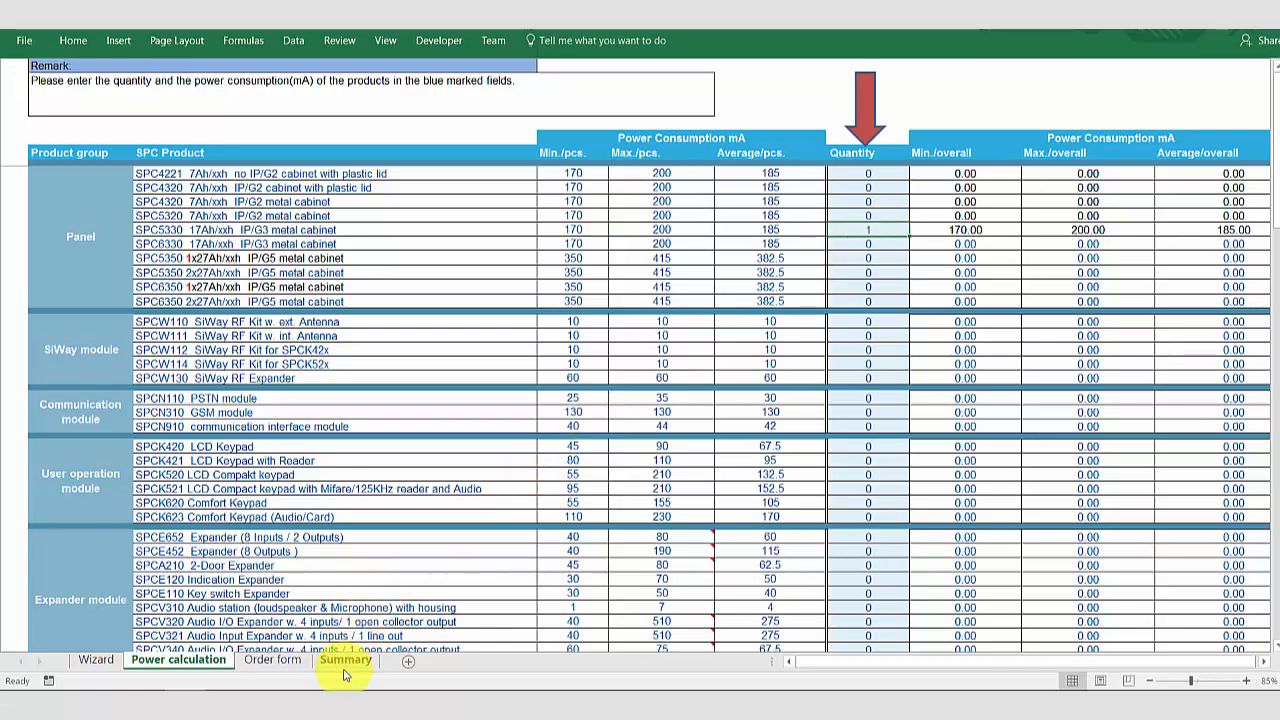
left_click(345, 659)
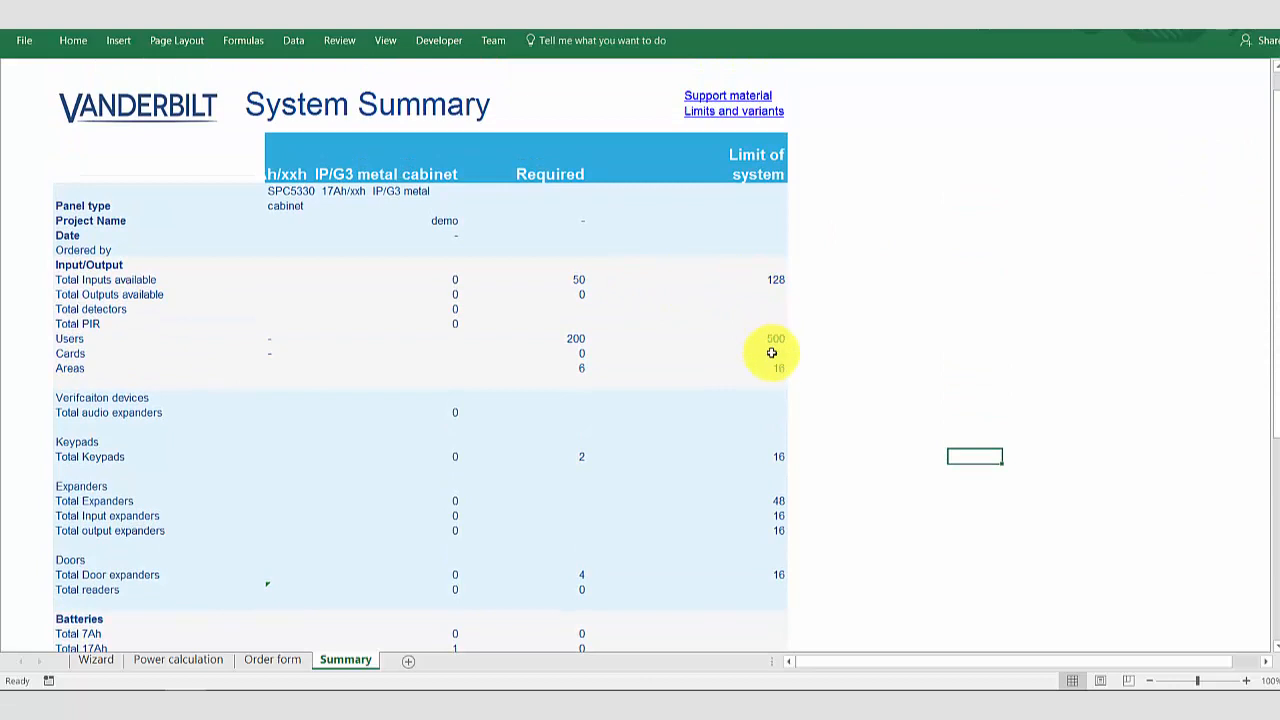
mouse_move(799, 517)
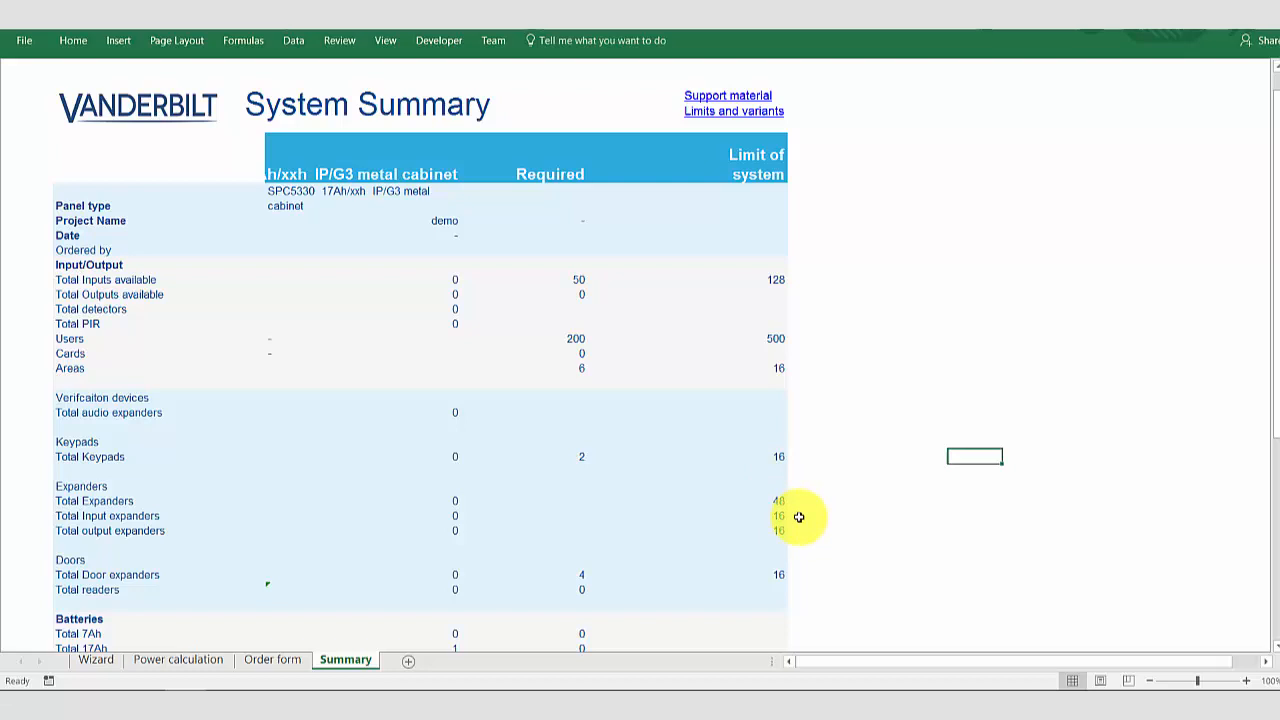
mouse_move(581, 463)
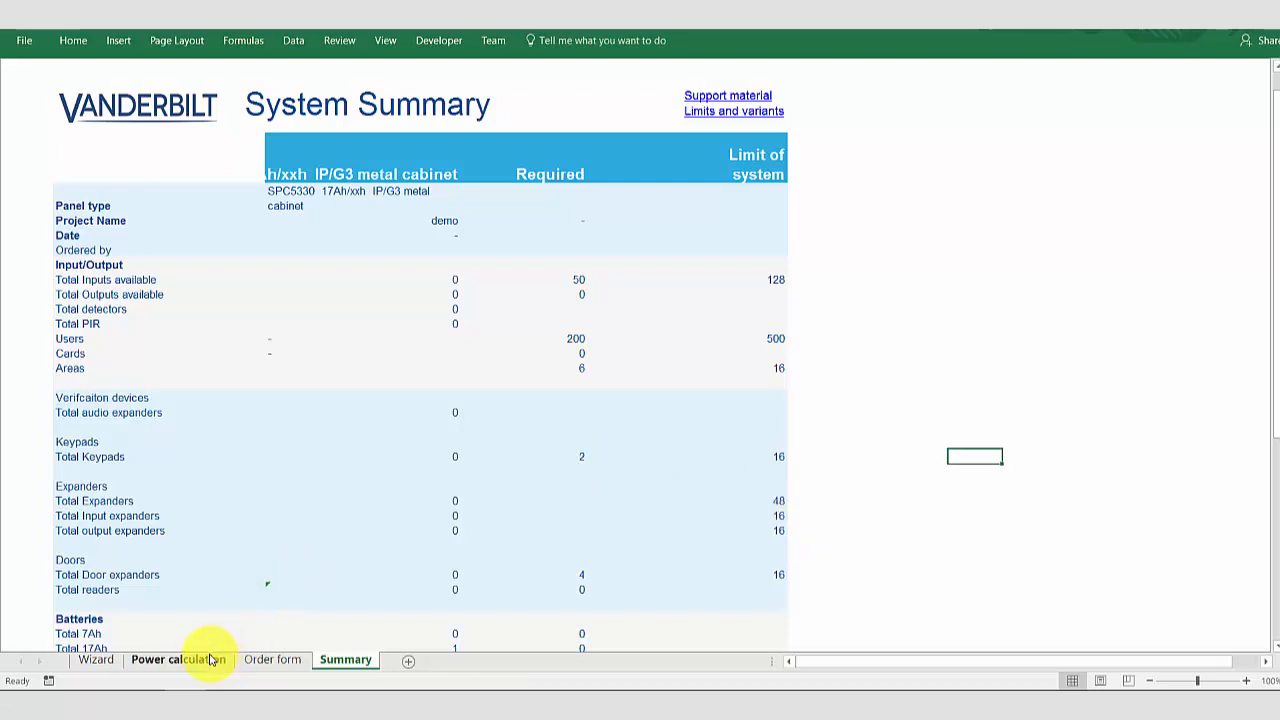
Enter quantities 2 Comfort Keypads, 7 SPCE652 expanders, 4 2-Door Expanders and 1 GSM module.
left_click(178, 659)
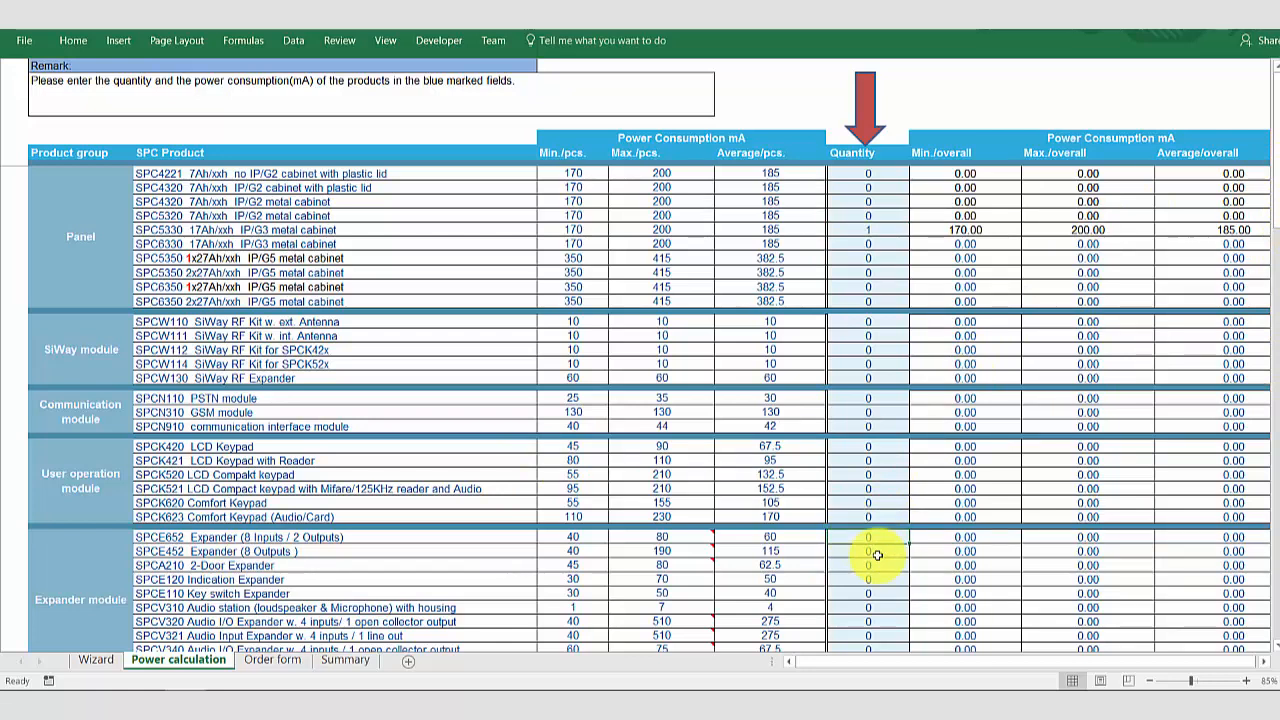
type("2")
type("7")
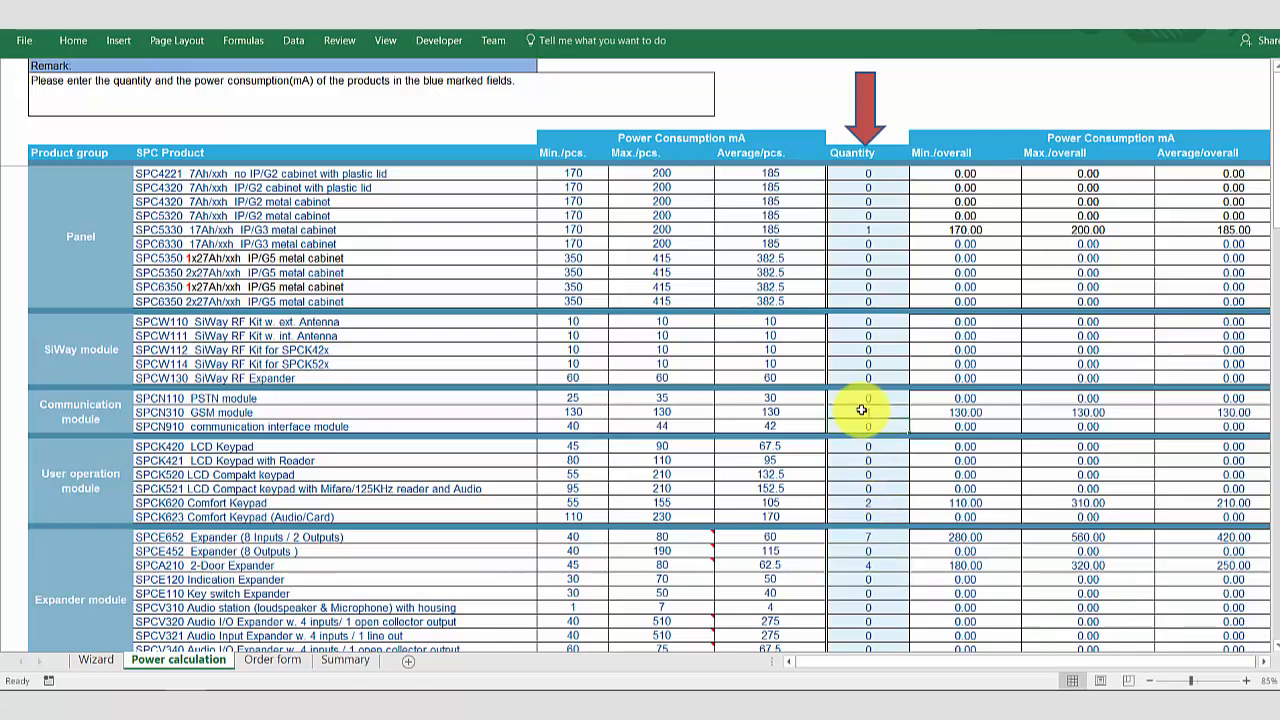
mouse_move(880, 411)
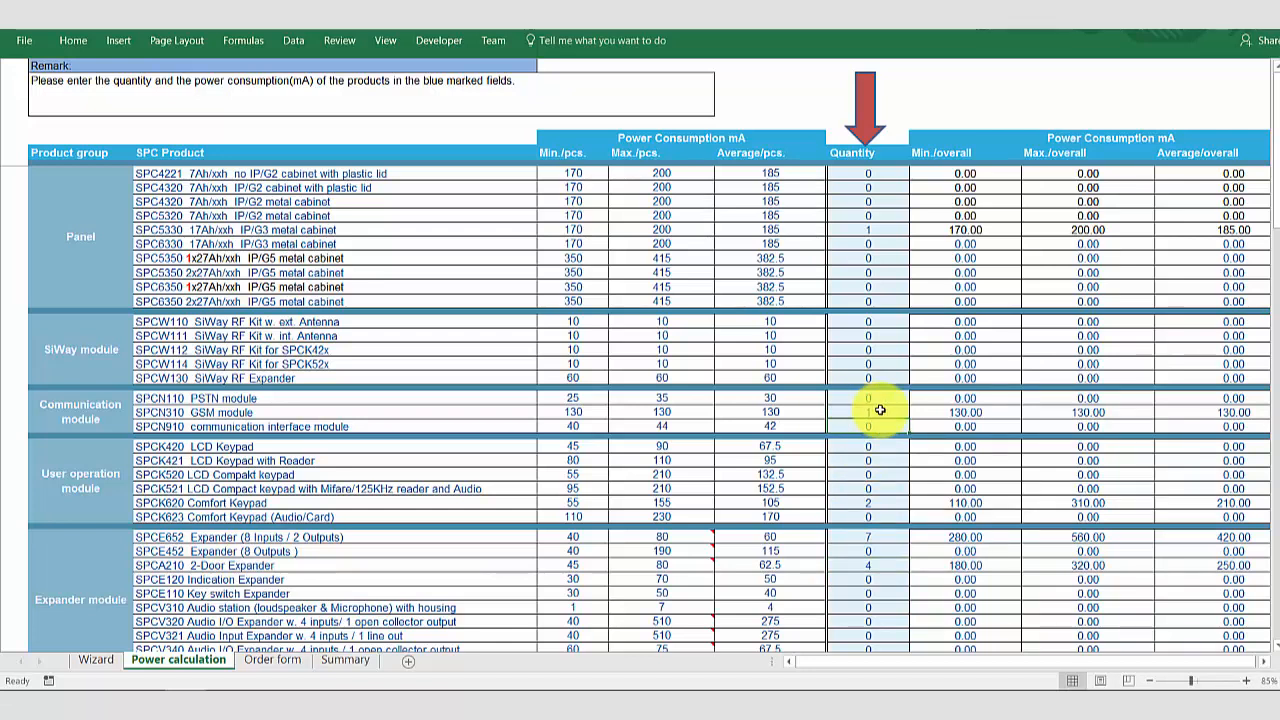
type("1")
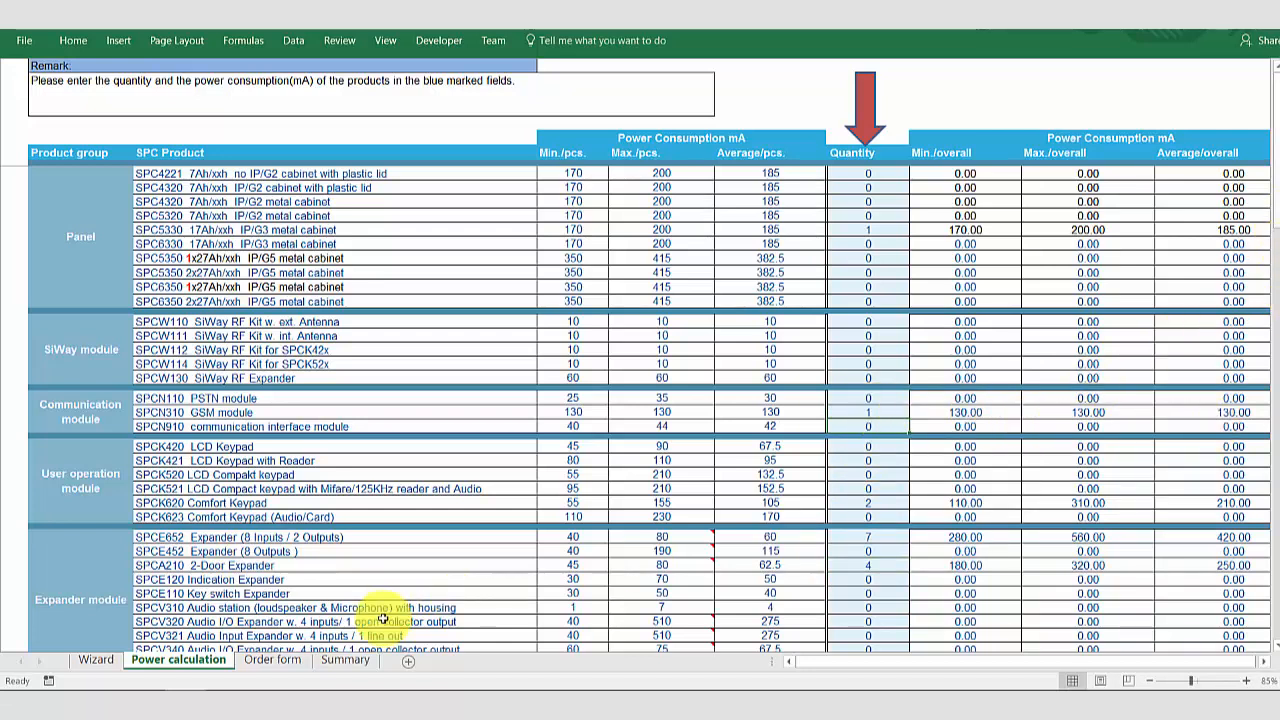
Set SPC4320 to 1 and SPC5330 to 0, then review the red-flagged Summary limits.
left_click(345, 659)
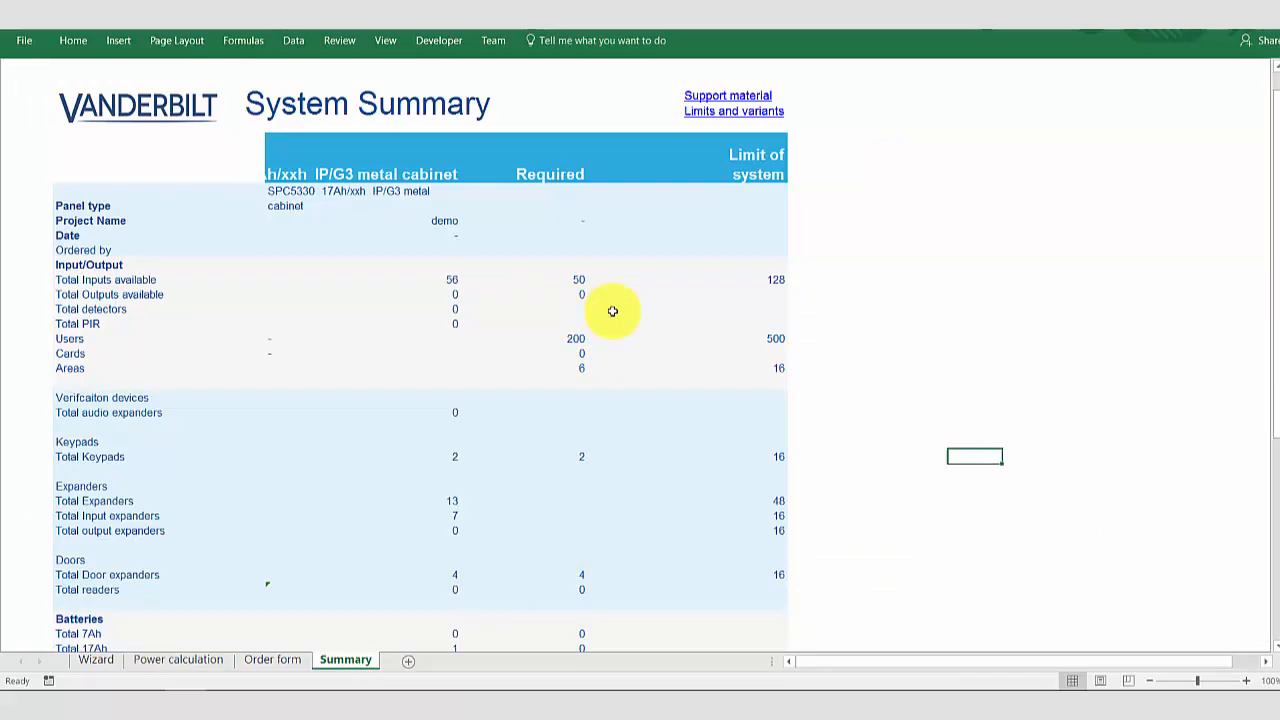
mouse_move(727, 330)
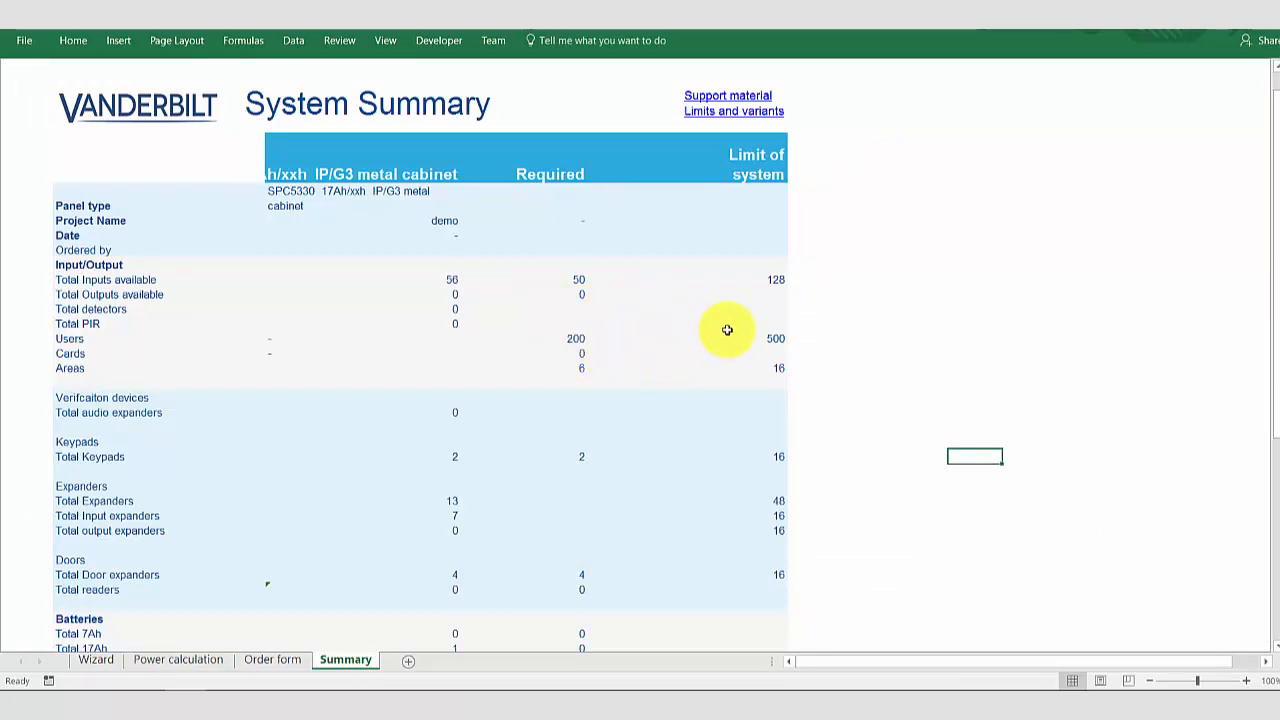
mouse_move(623, 464)
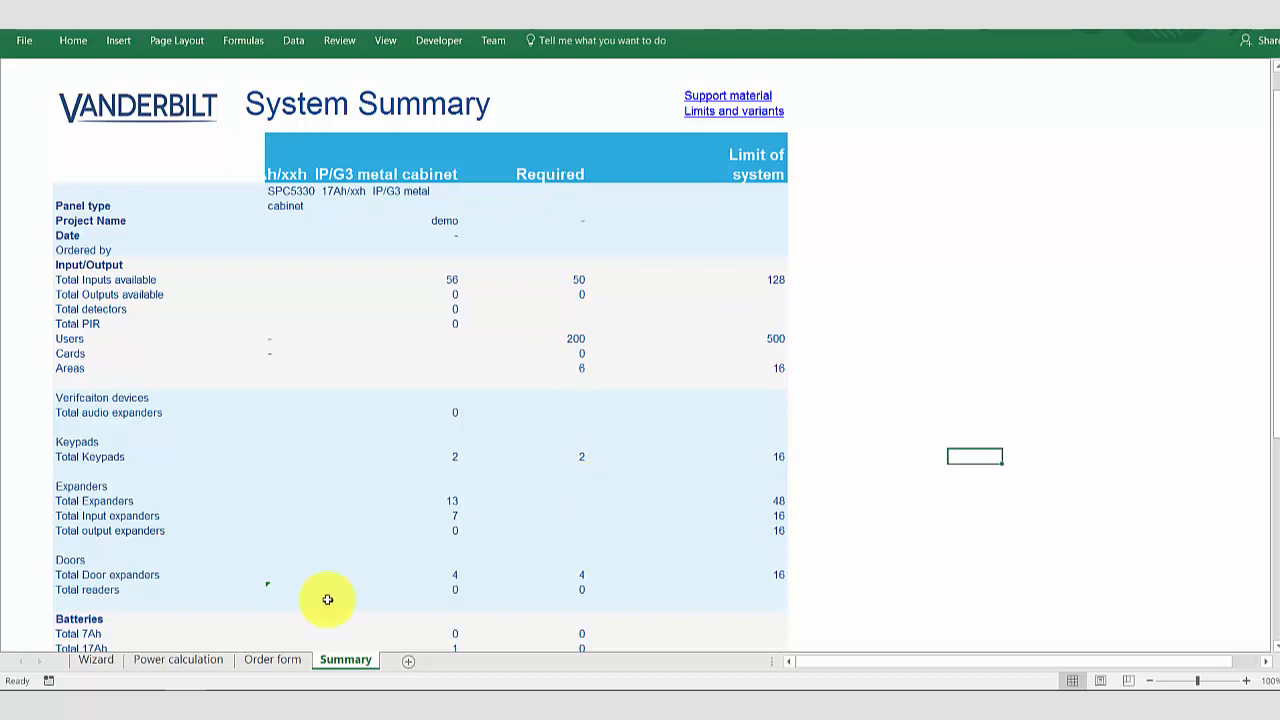
left_click(178, 659)
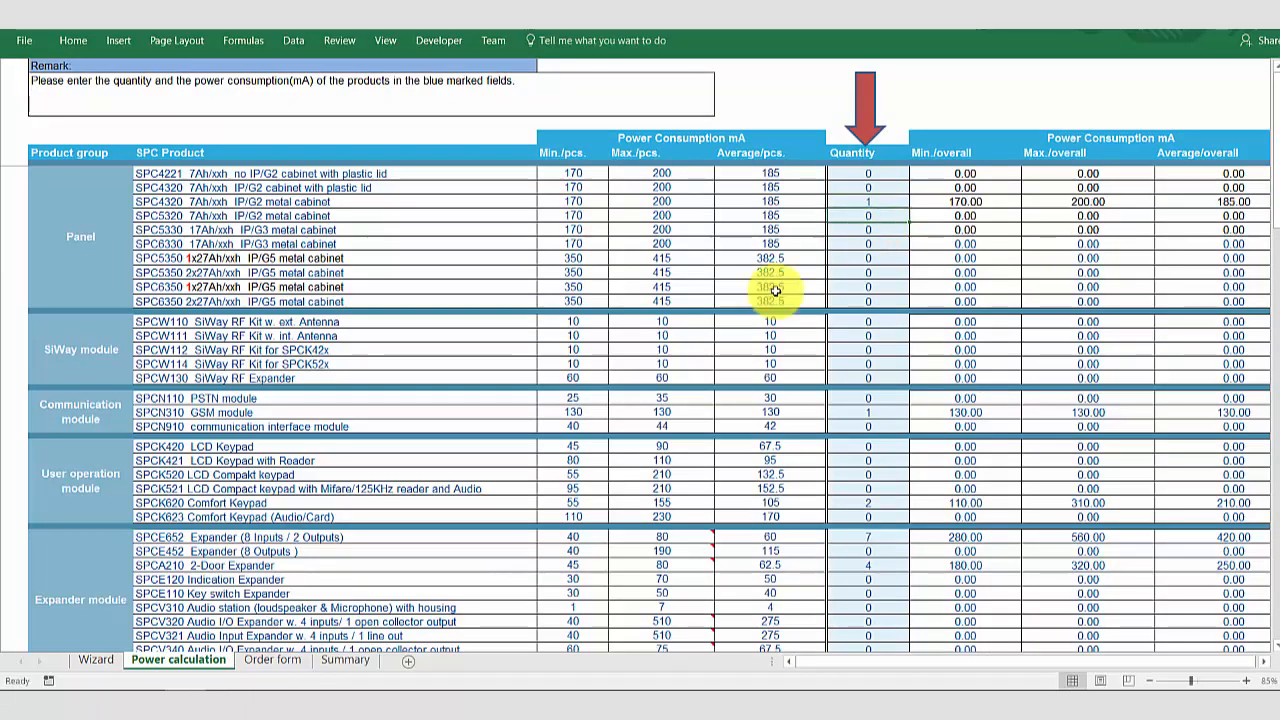
left_click(345, 659)
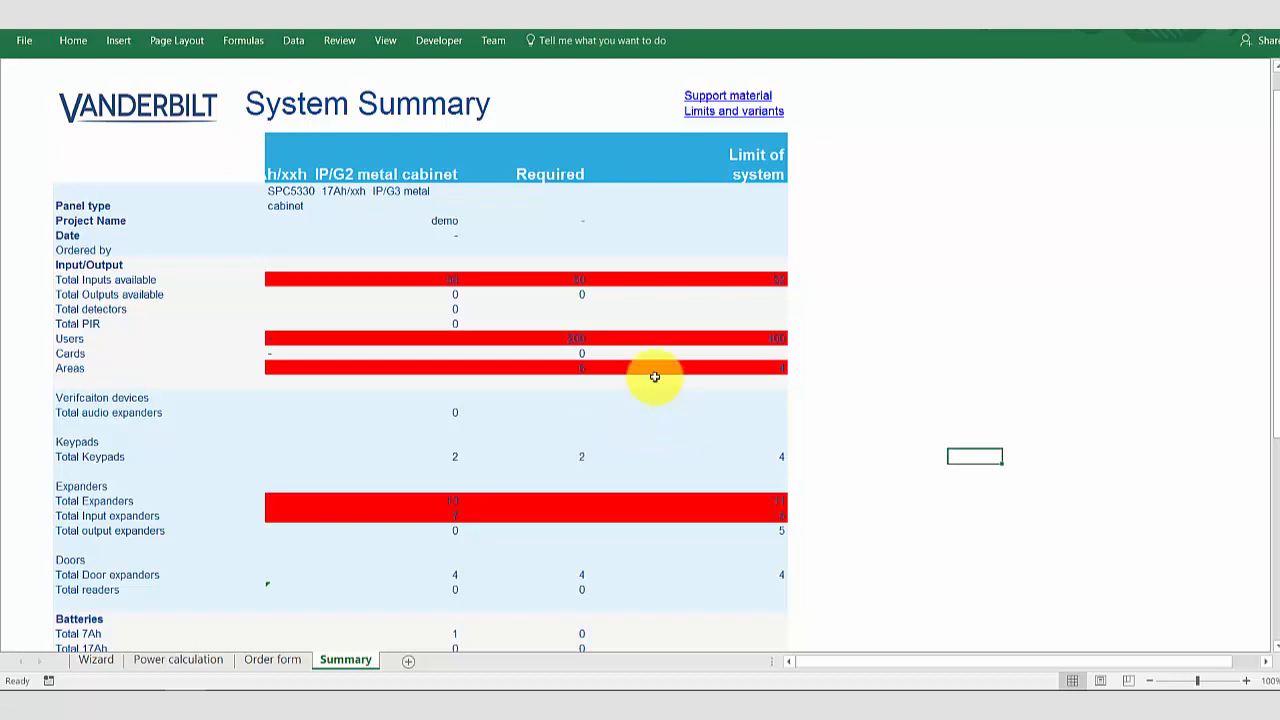
mouse_move(628, 335)
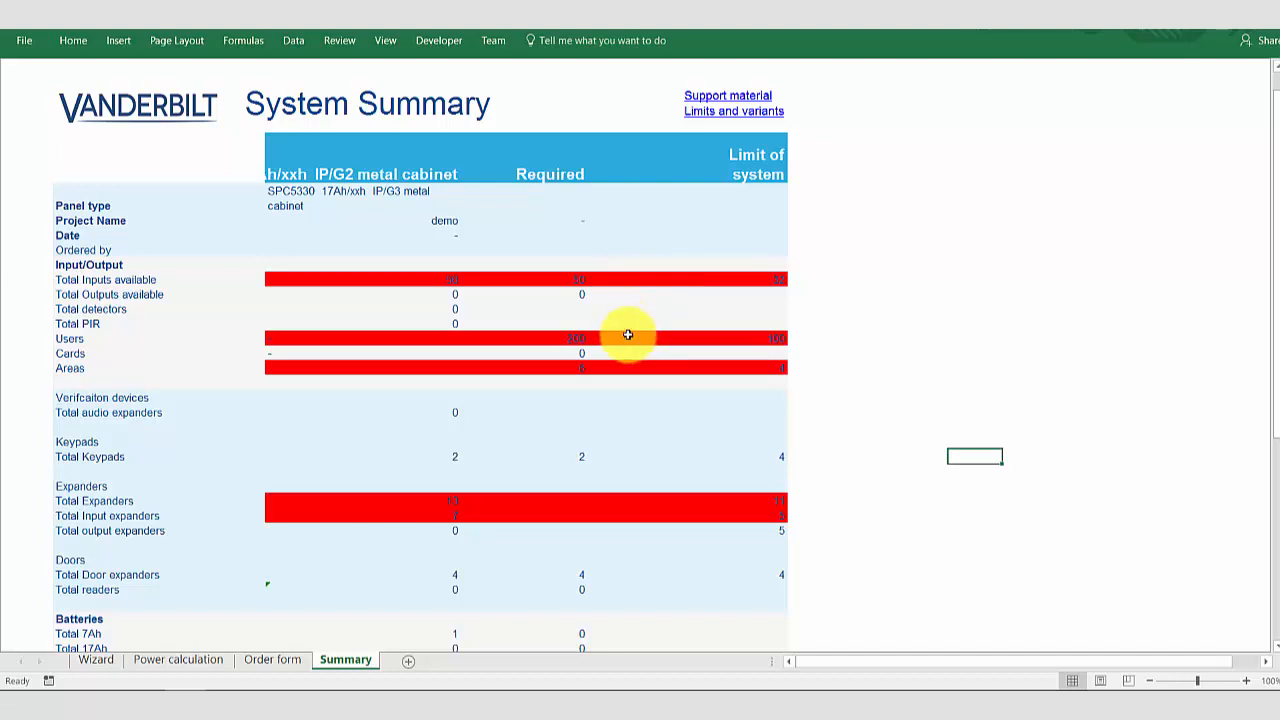
mouse_move(621, 490)
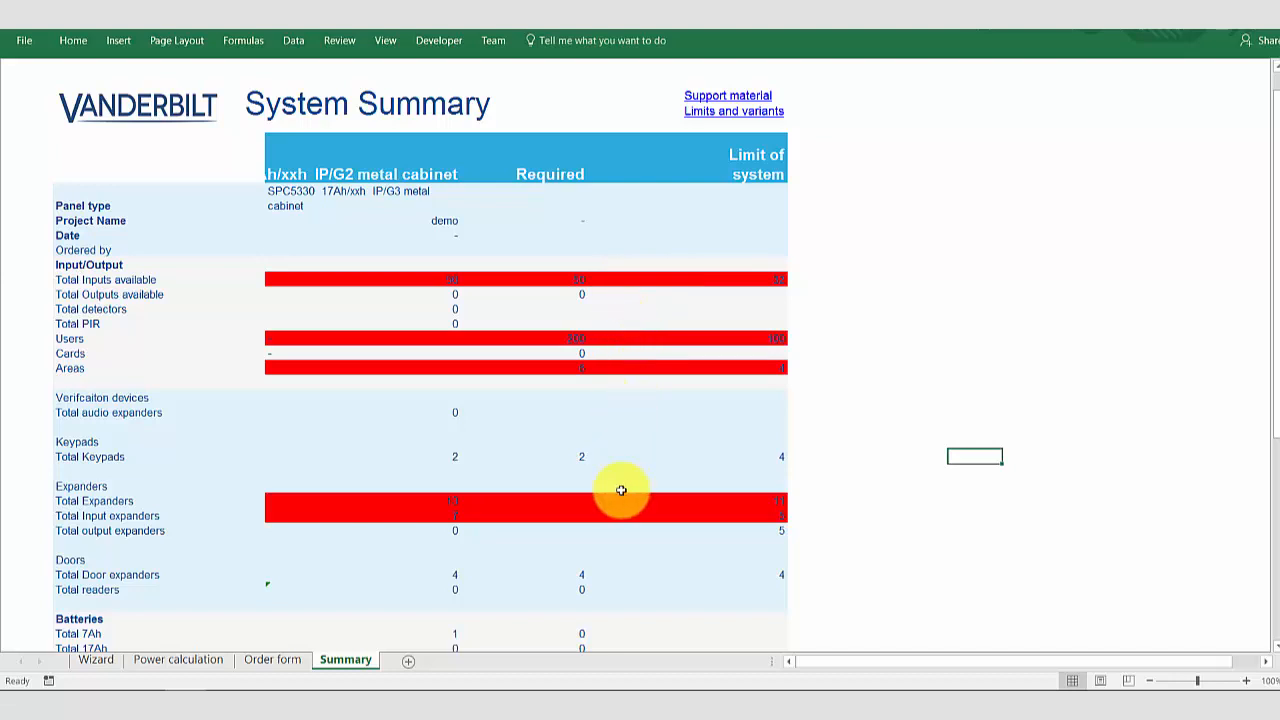
mouse_move(310, 616)
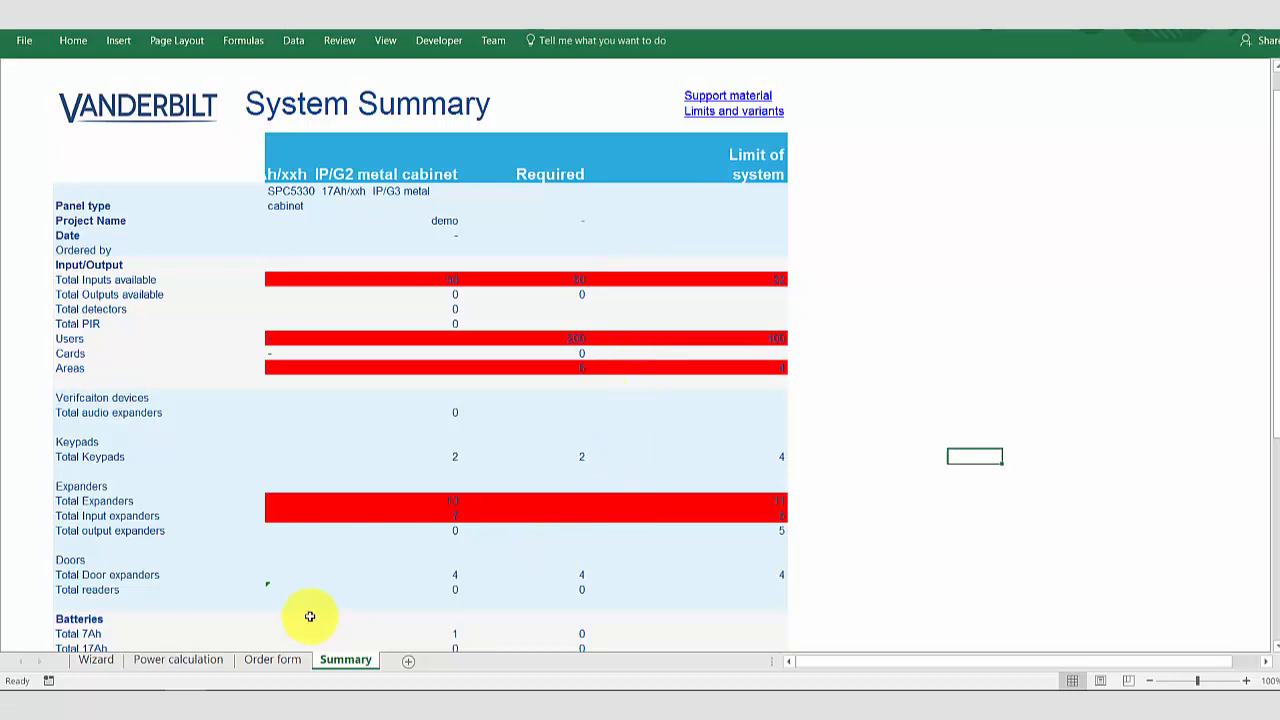
Review the current shortfall totals, then enter 4 SPCE652 expanders and 3 SPCP332 PSUs.
left_click(178, 659)
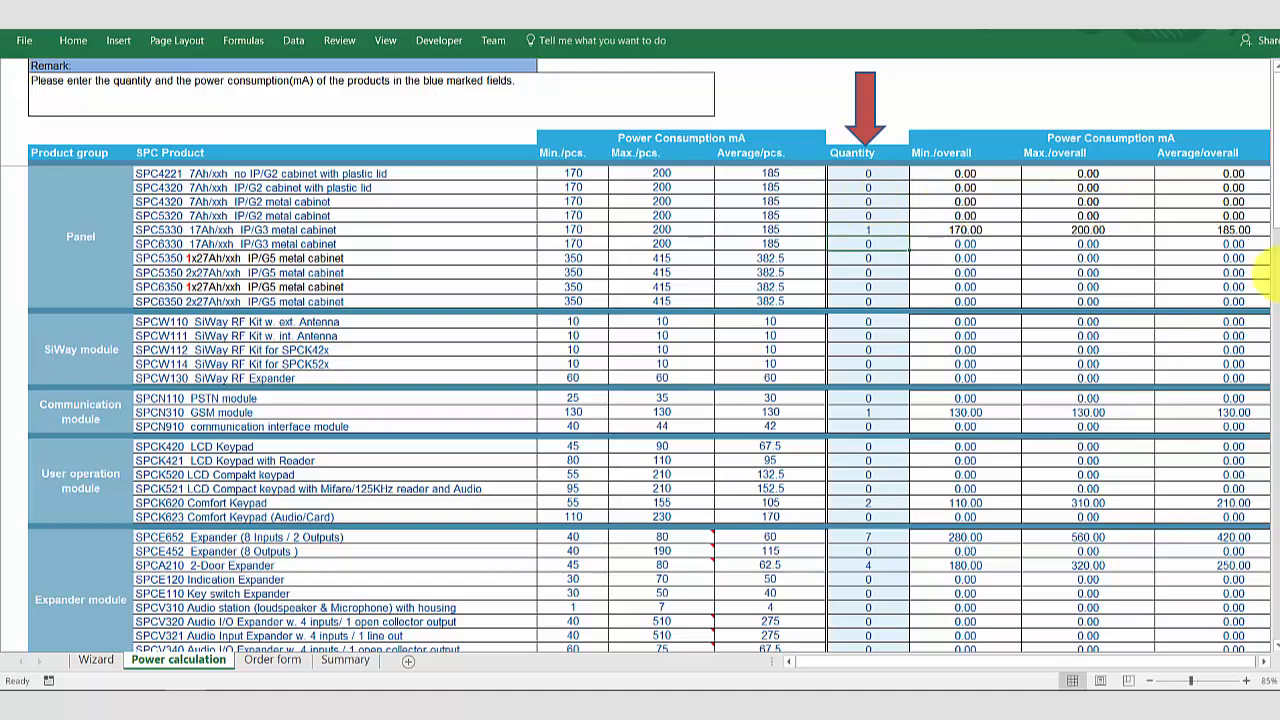
scroll("down", 3)
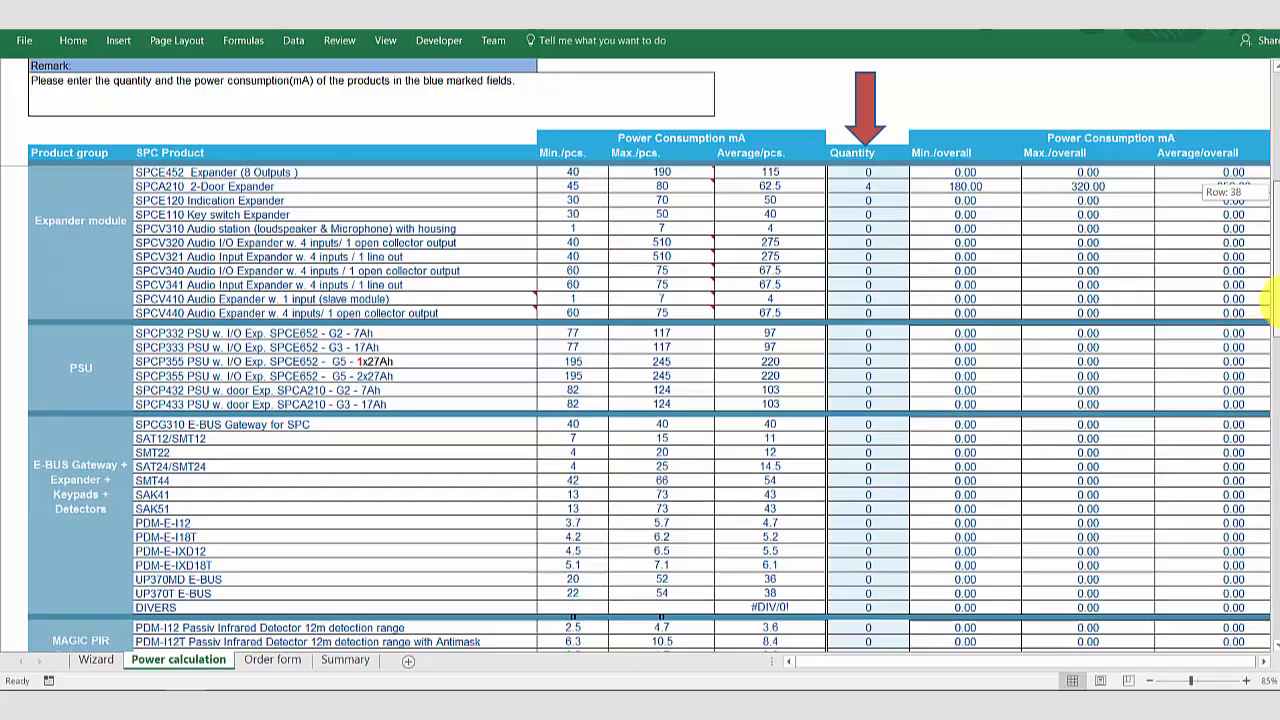
scroll("down", 3)
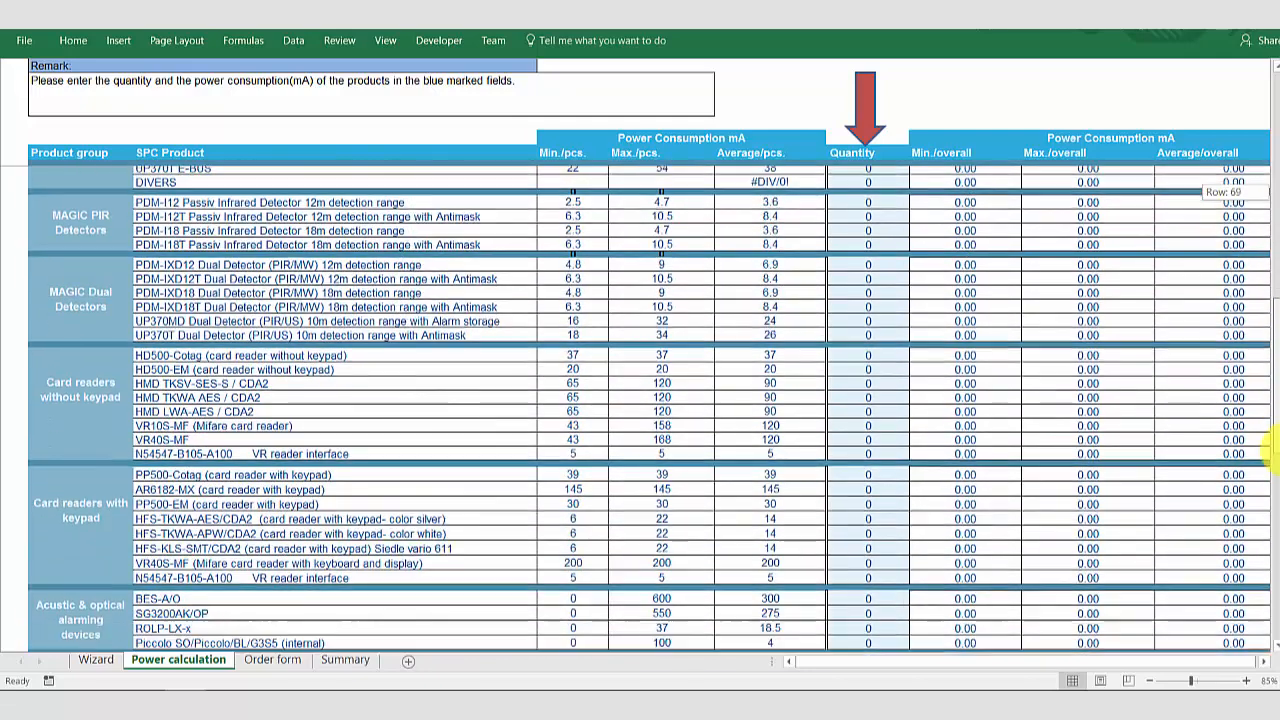
scroll("down", 3)
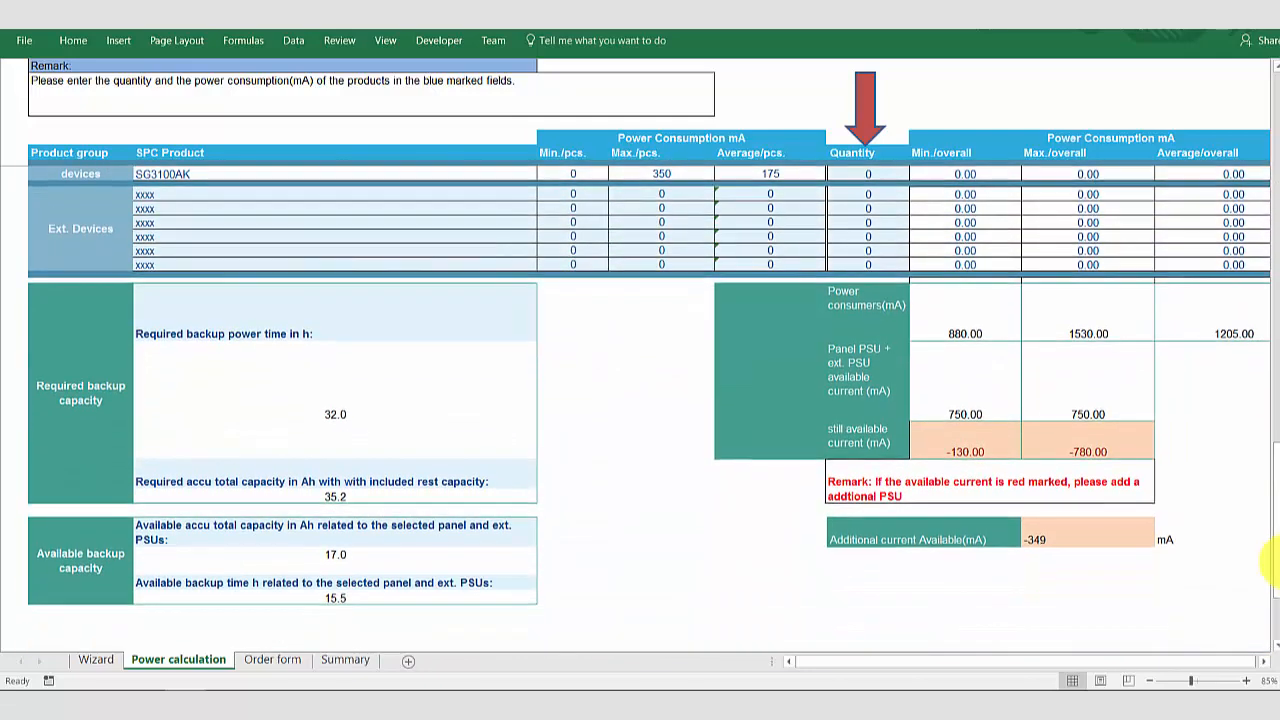
mouse_move(1057, 398)
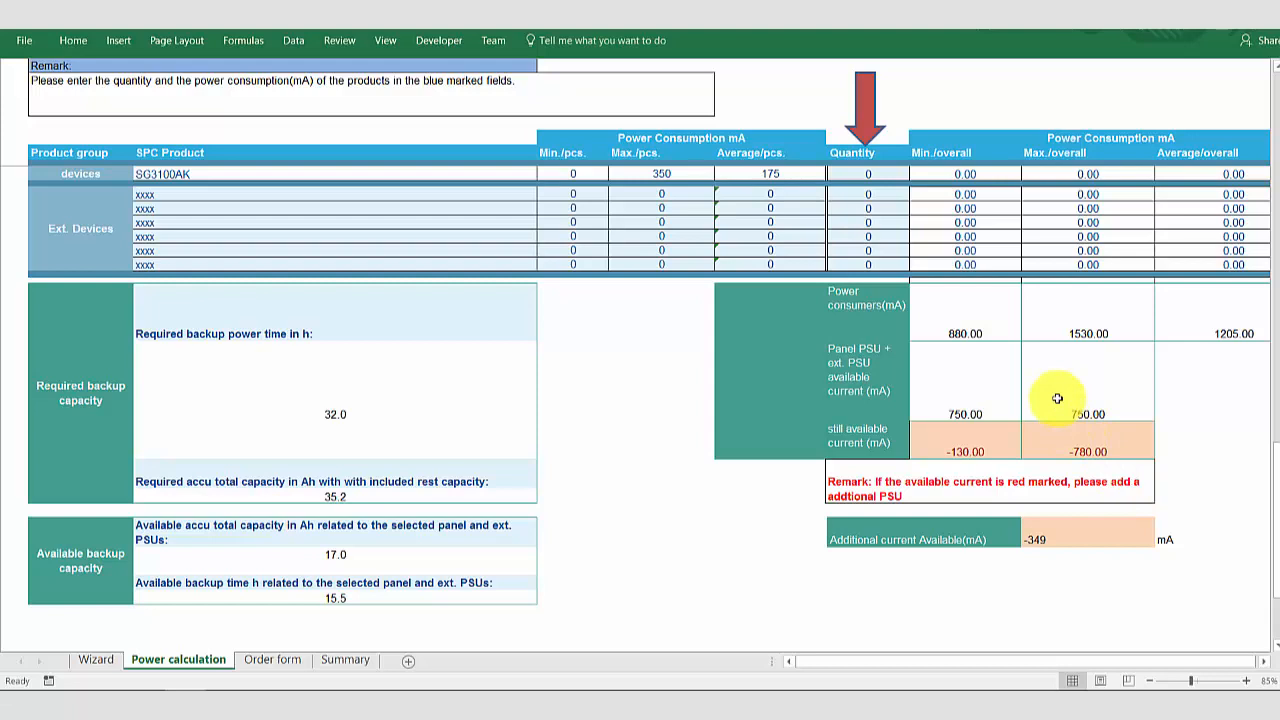
mouse_move(1029, 373)
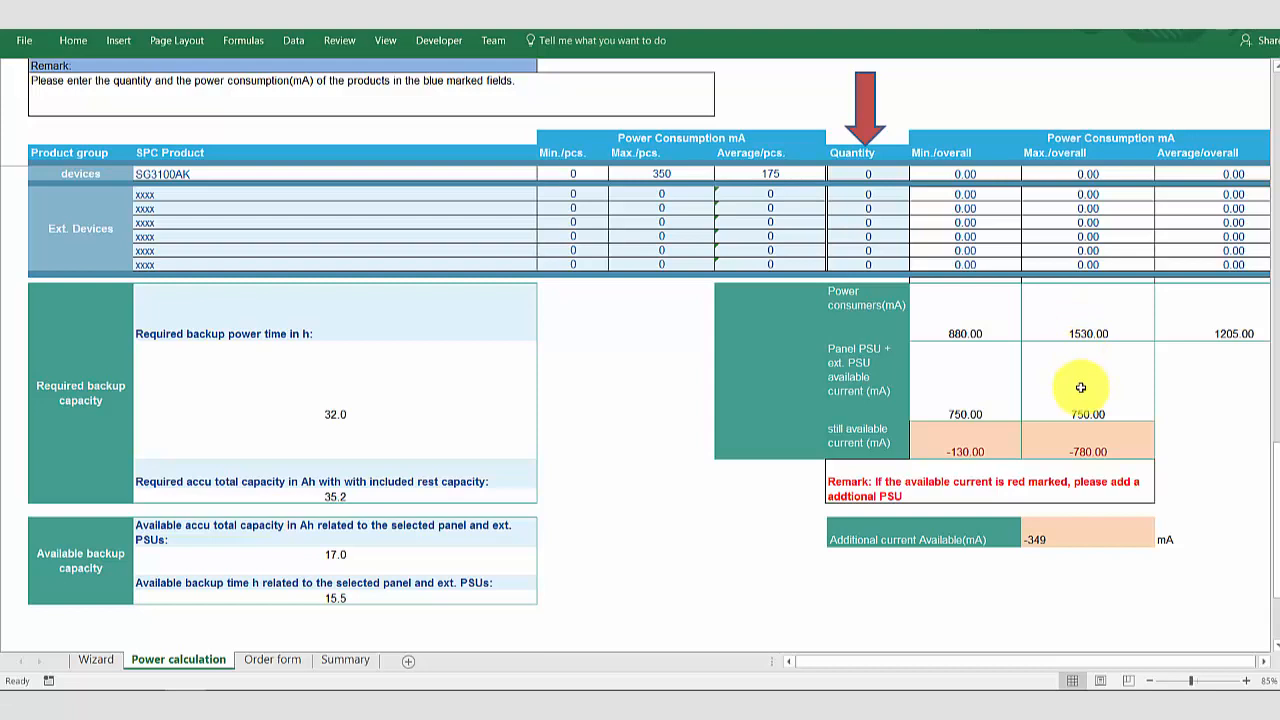
mouse_move(1078, 466)
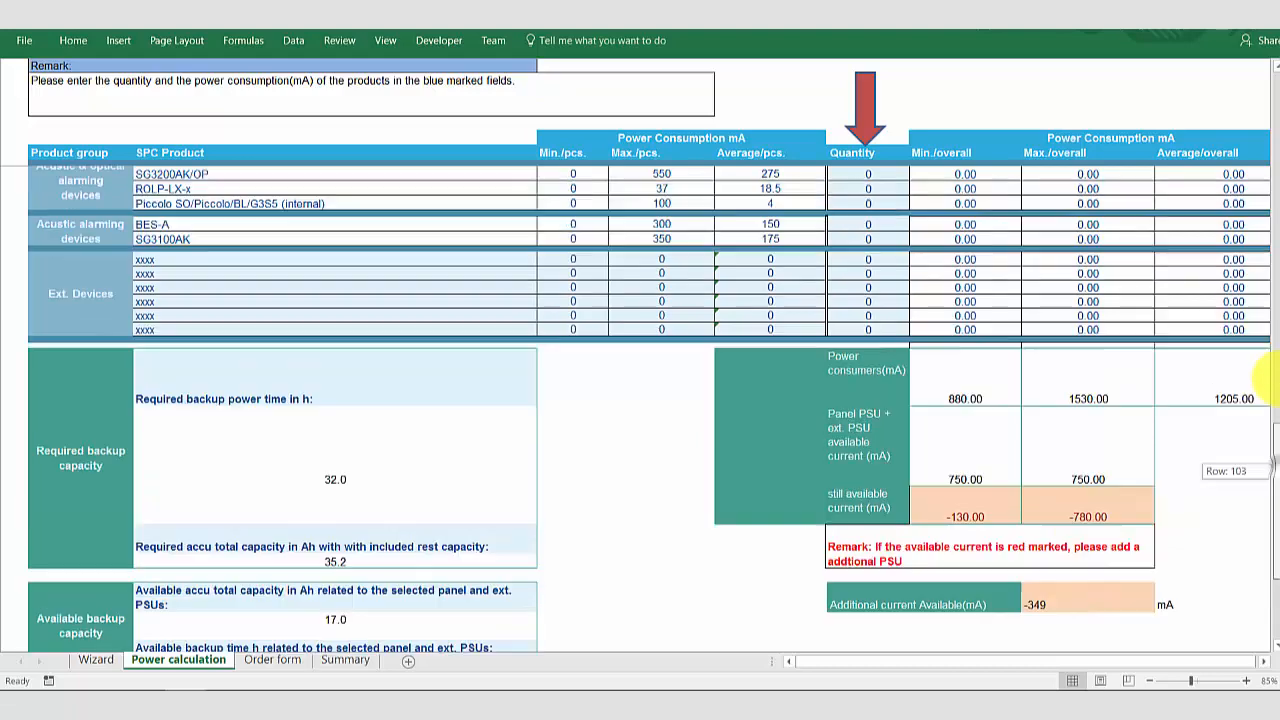
scroll("down", 3)
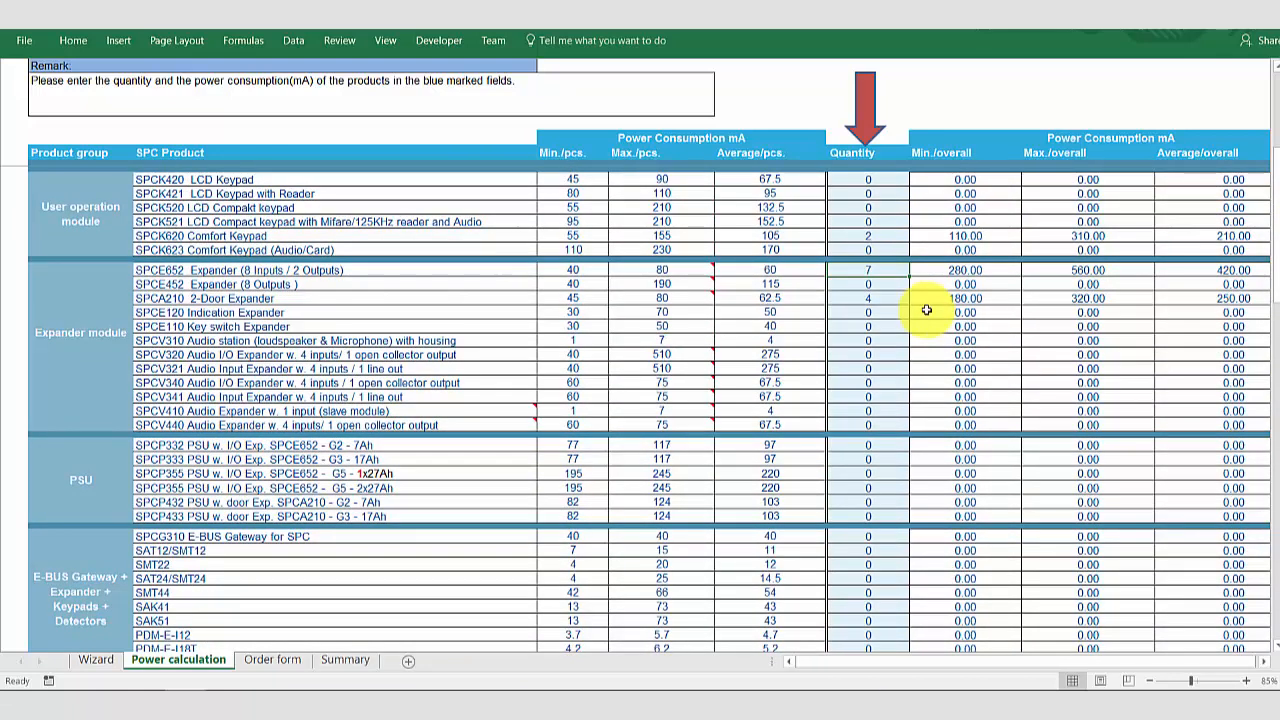
type("4")
left_click(868, 445)
type("3")
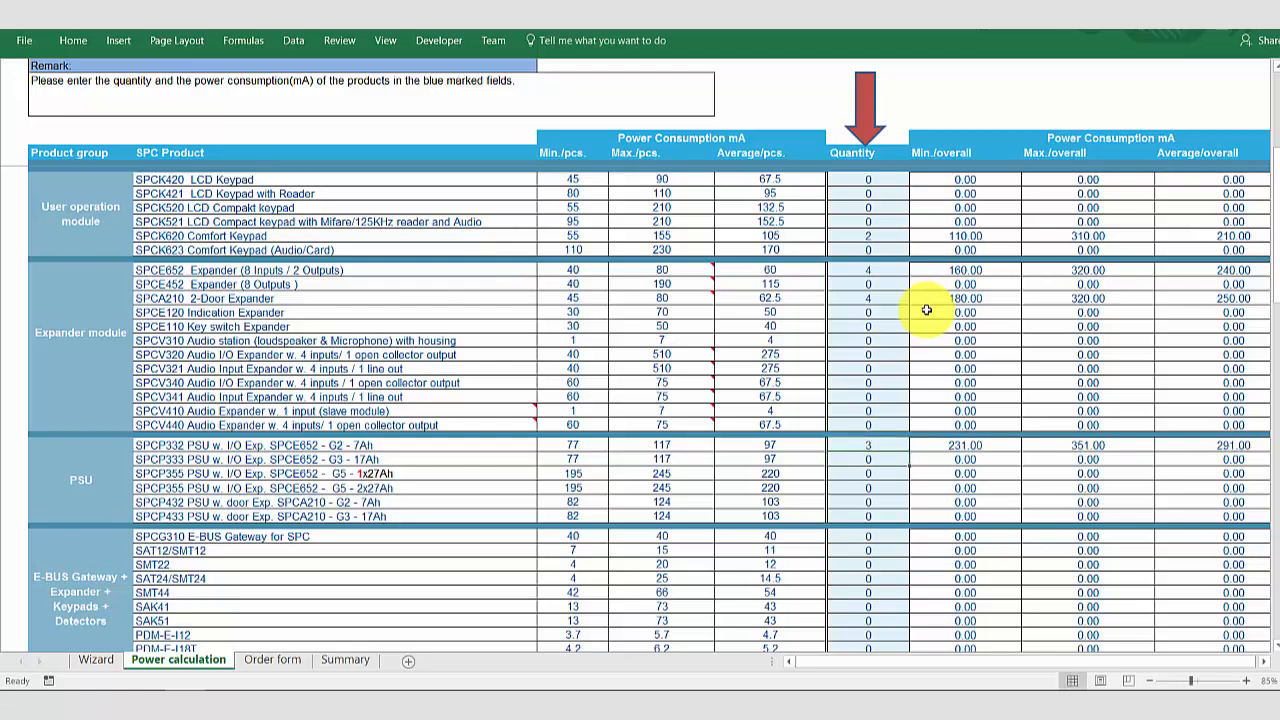
scroll("down", 3)
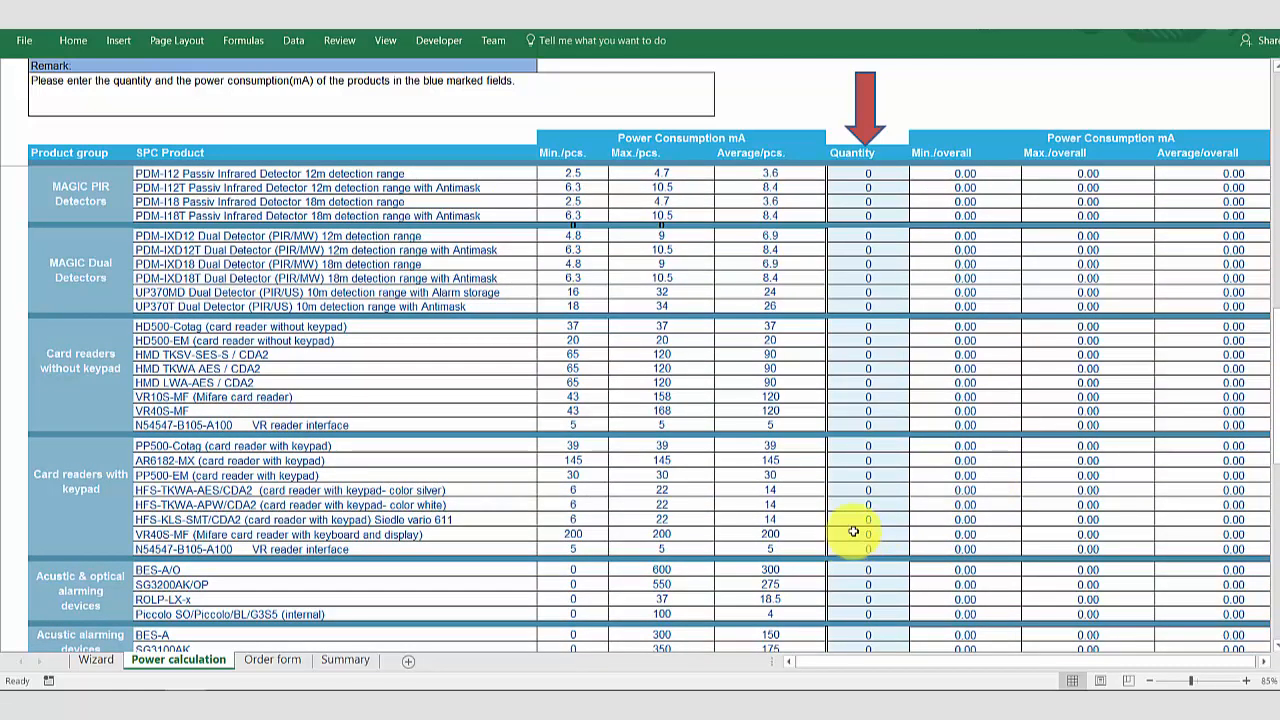
mouse_move(890, 552)
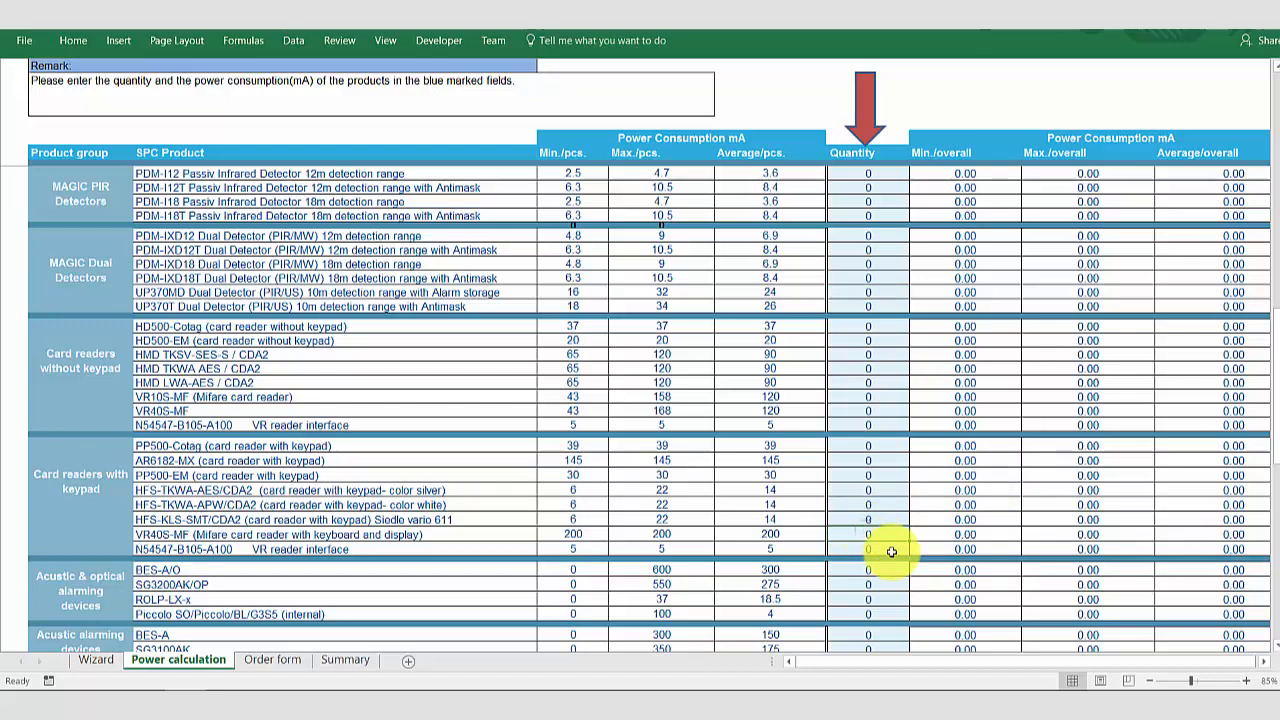
Enter 4 VR40S-MF readers, 4 interfaces, 20 PDM-I12, 20 PDM-IXD12 and 1 Piccolo.
type("44")
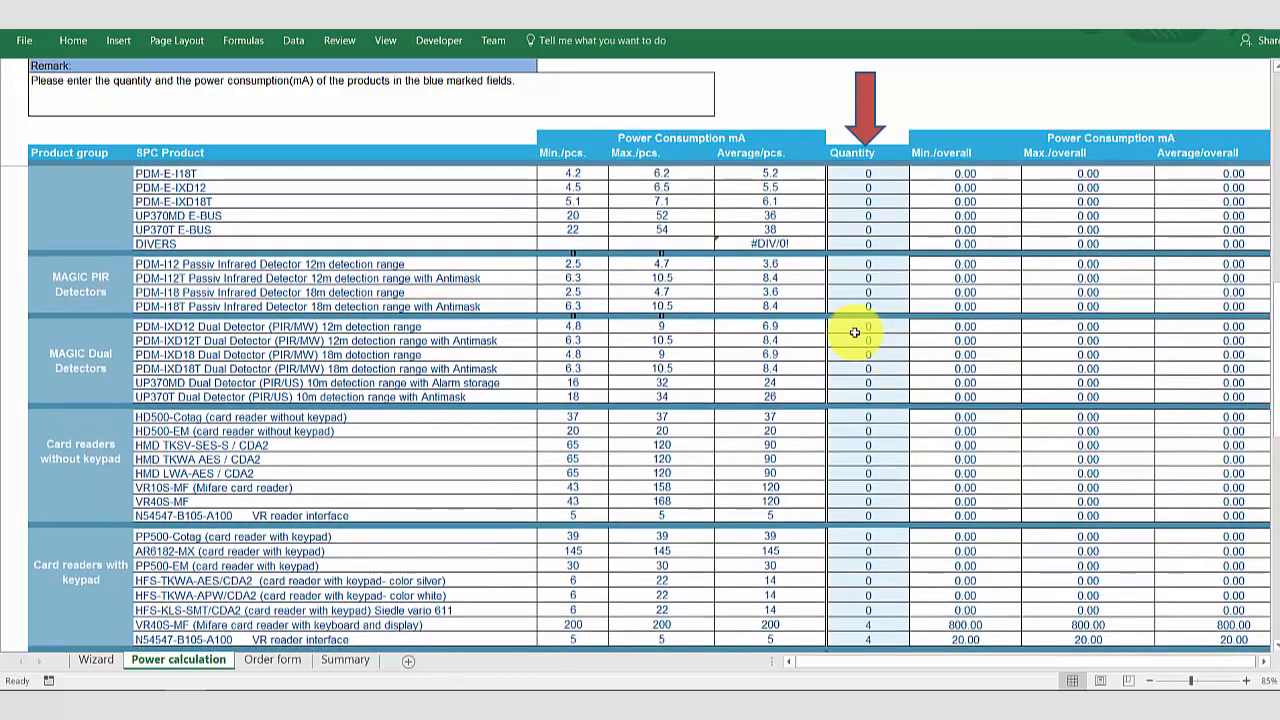
mouse_move(886, 362)
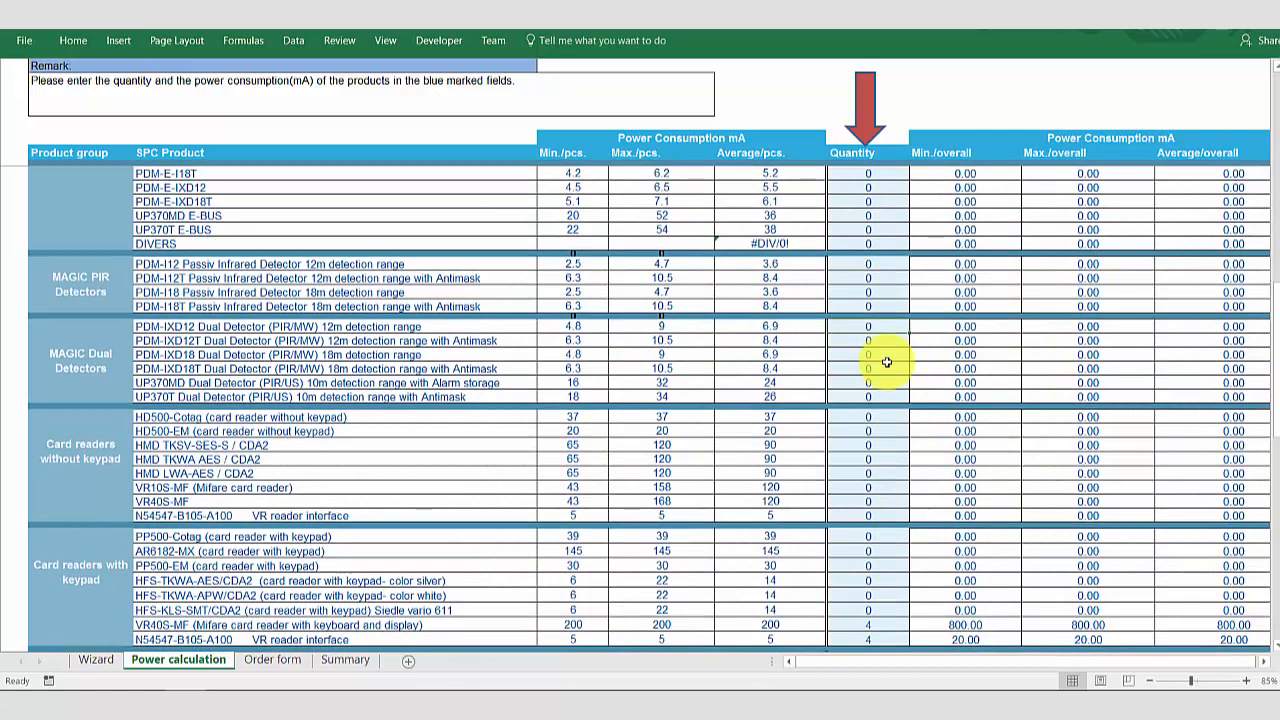
type("20")
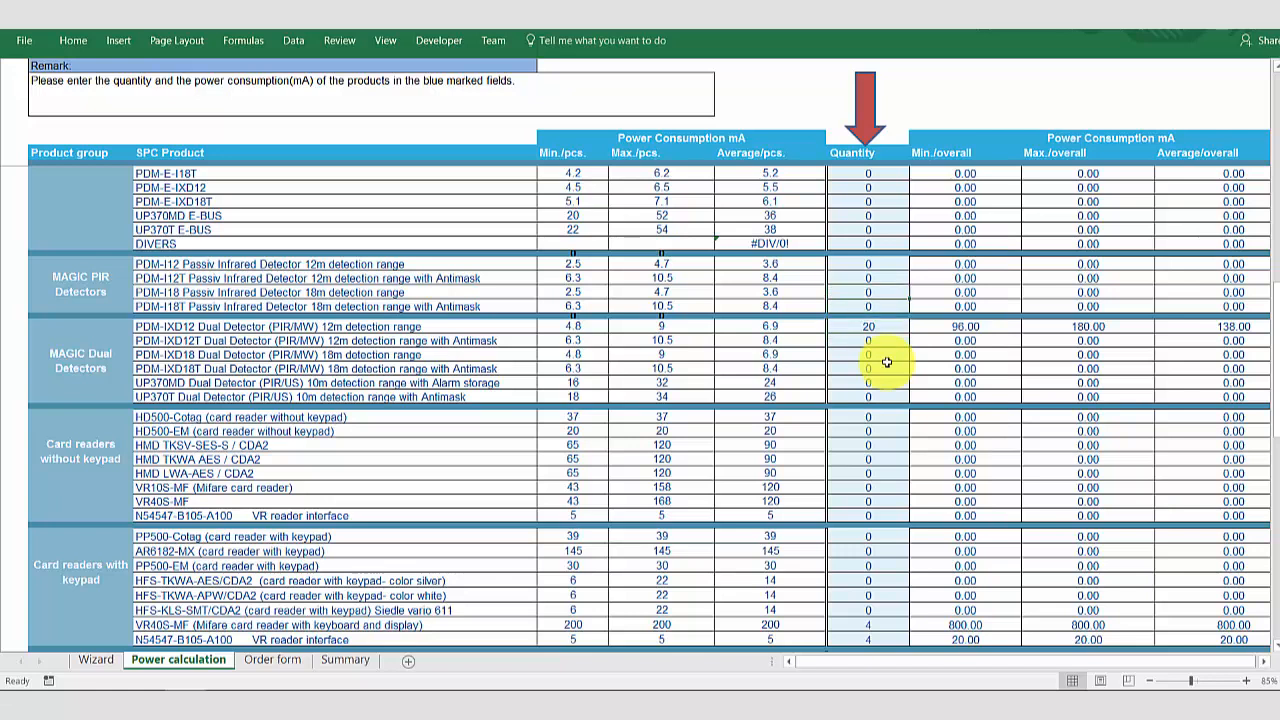
type("20")
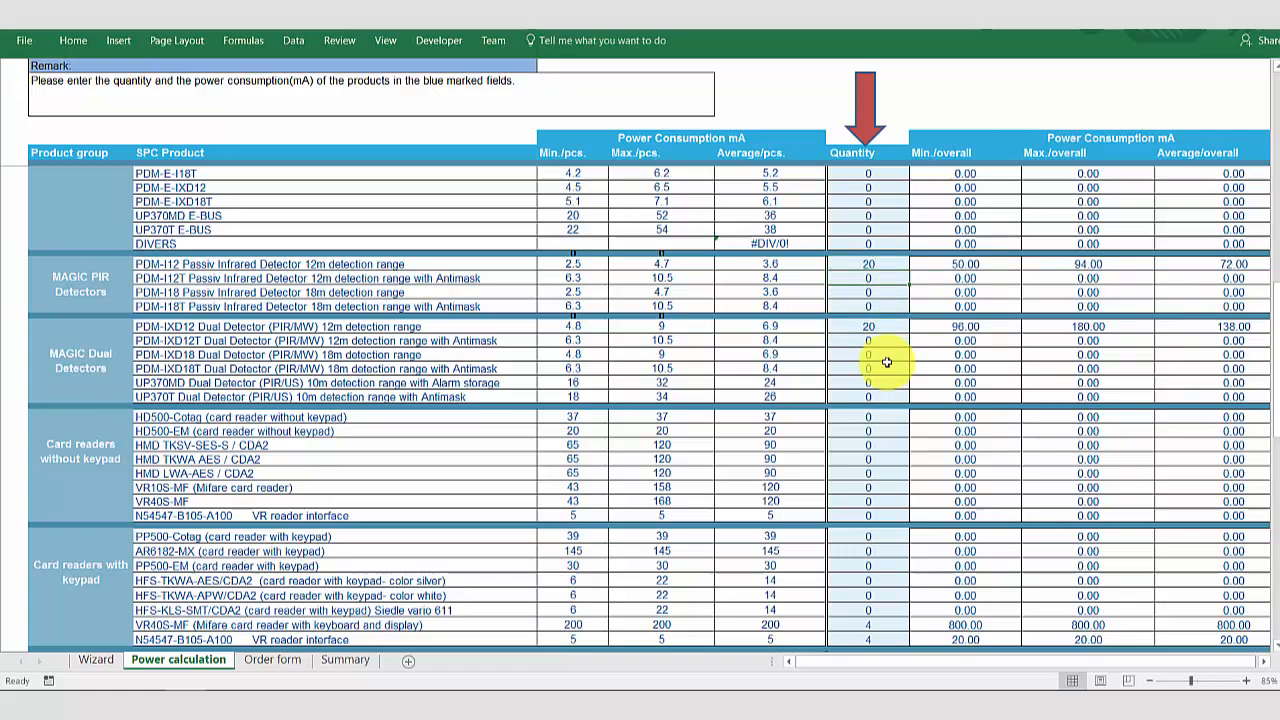
scroll("down", 3)
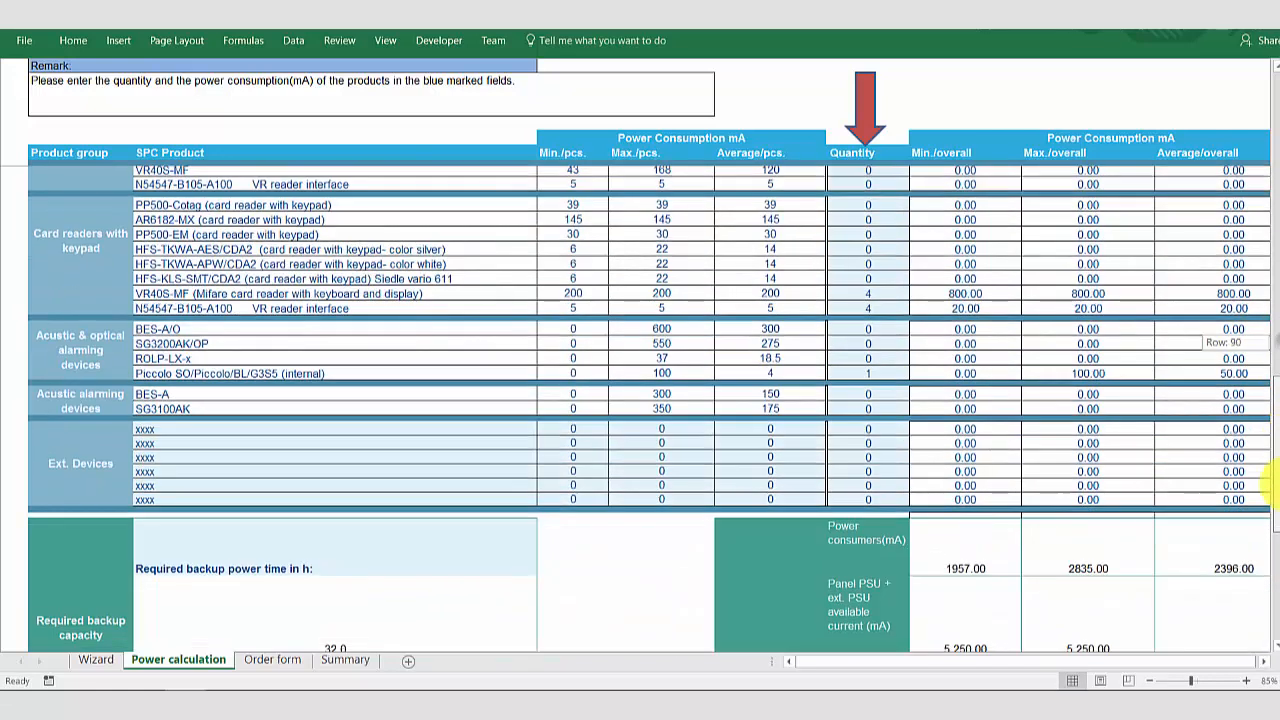
Change the SPCE652 expander quantity to 0 and the SPCP332 PSU quantity to 7.
scroll("down", 3)
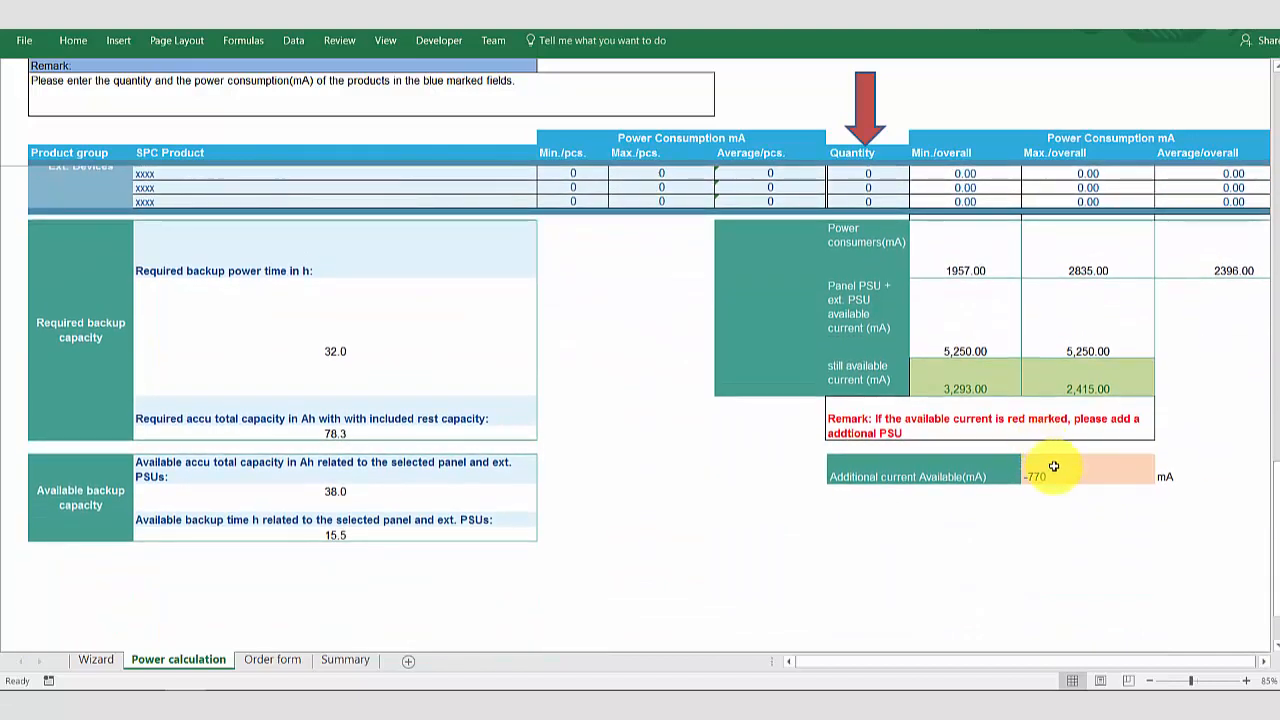
left_click(1087, 475)
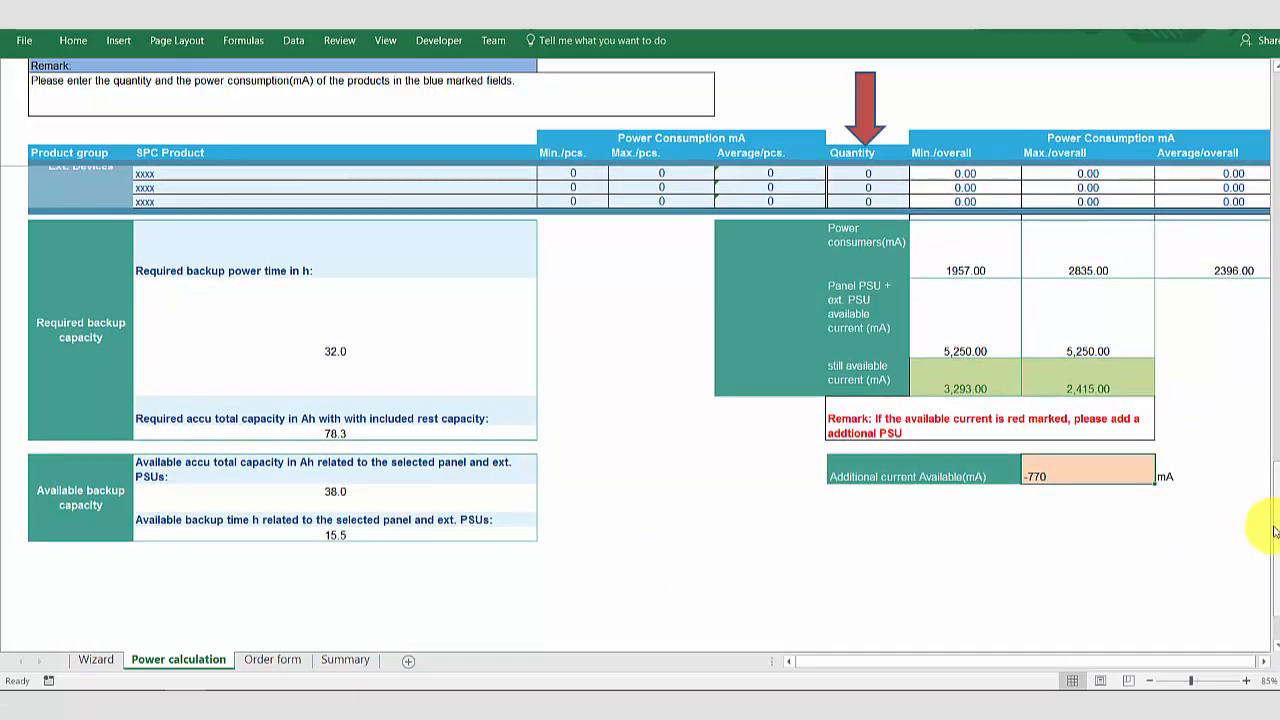
scroll("down", 3)
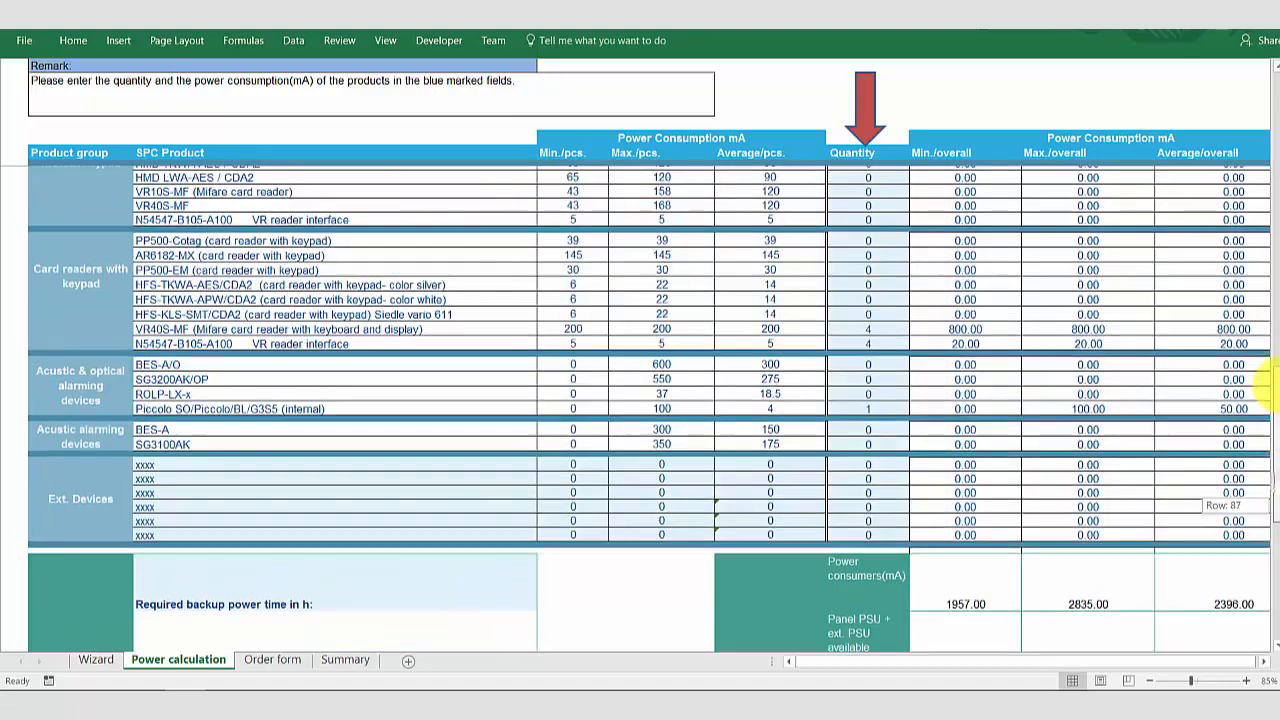
scroll("up", 3)
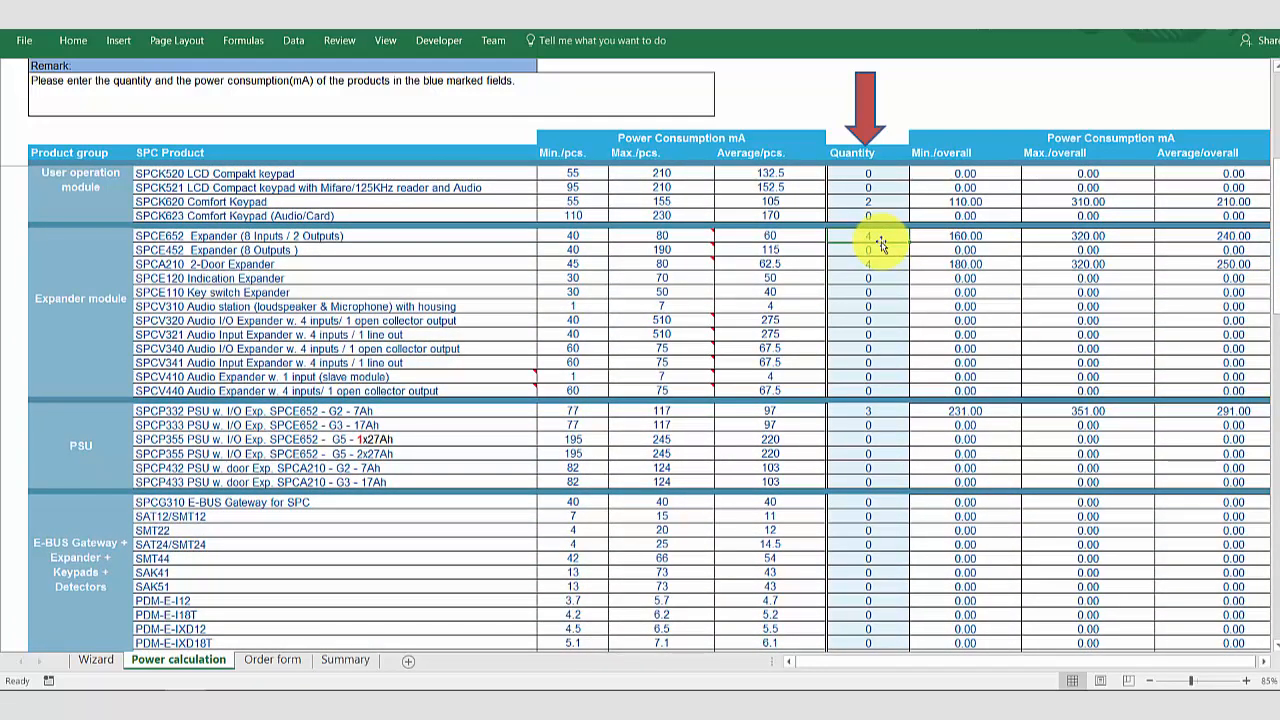
type("2")
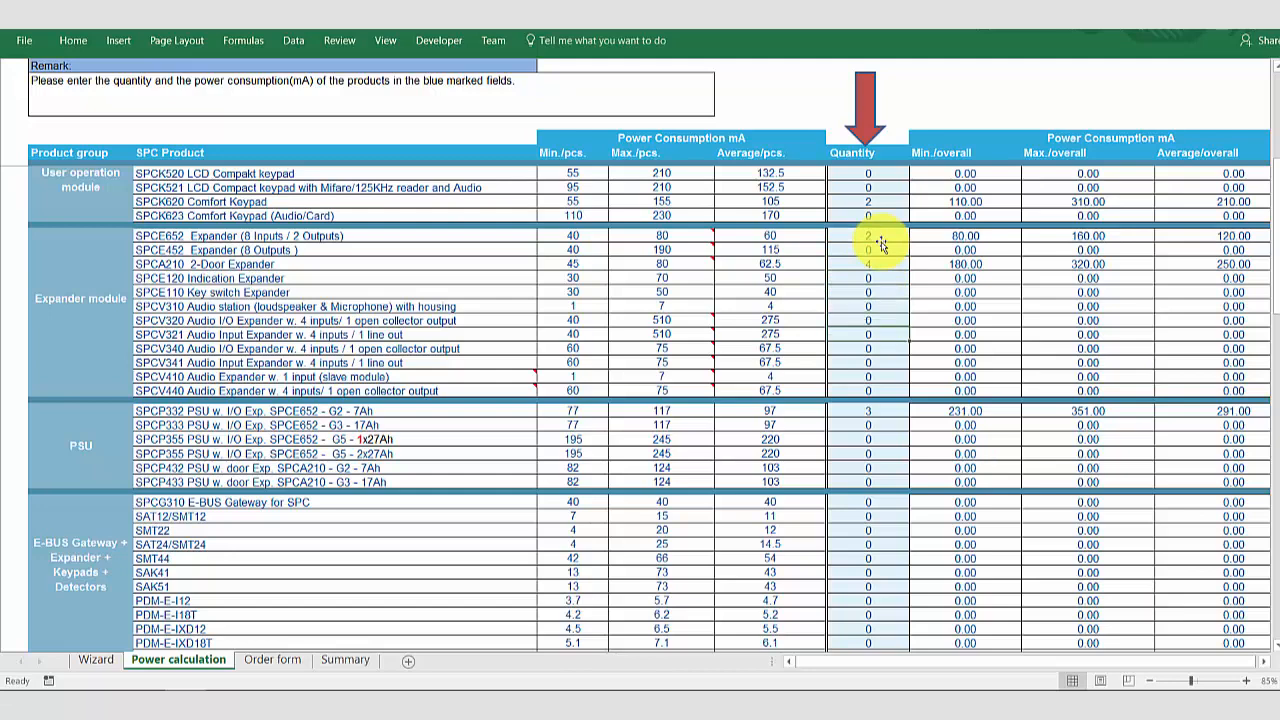
type("5")
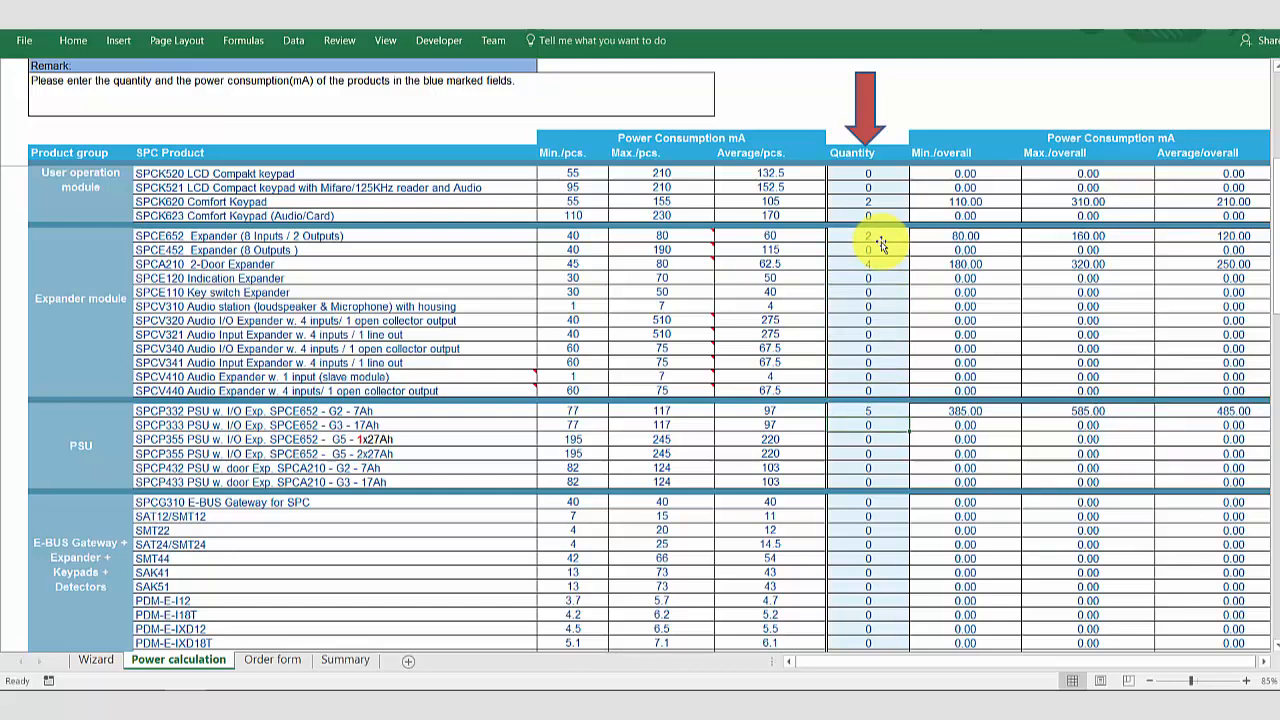
scroll("down", 3)
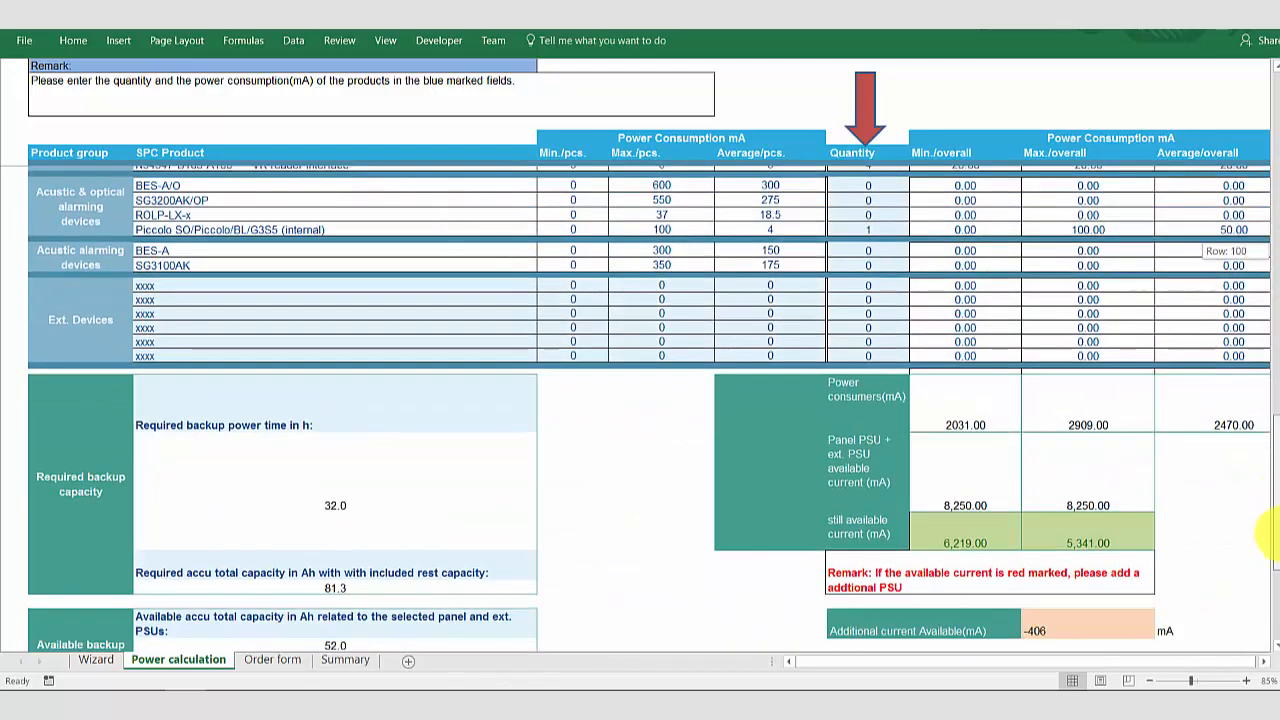
scroll("down", 3)
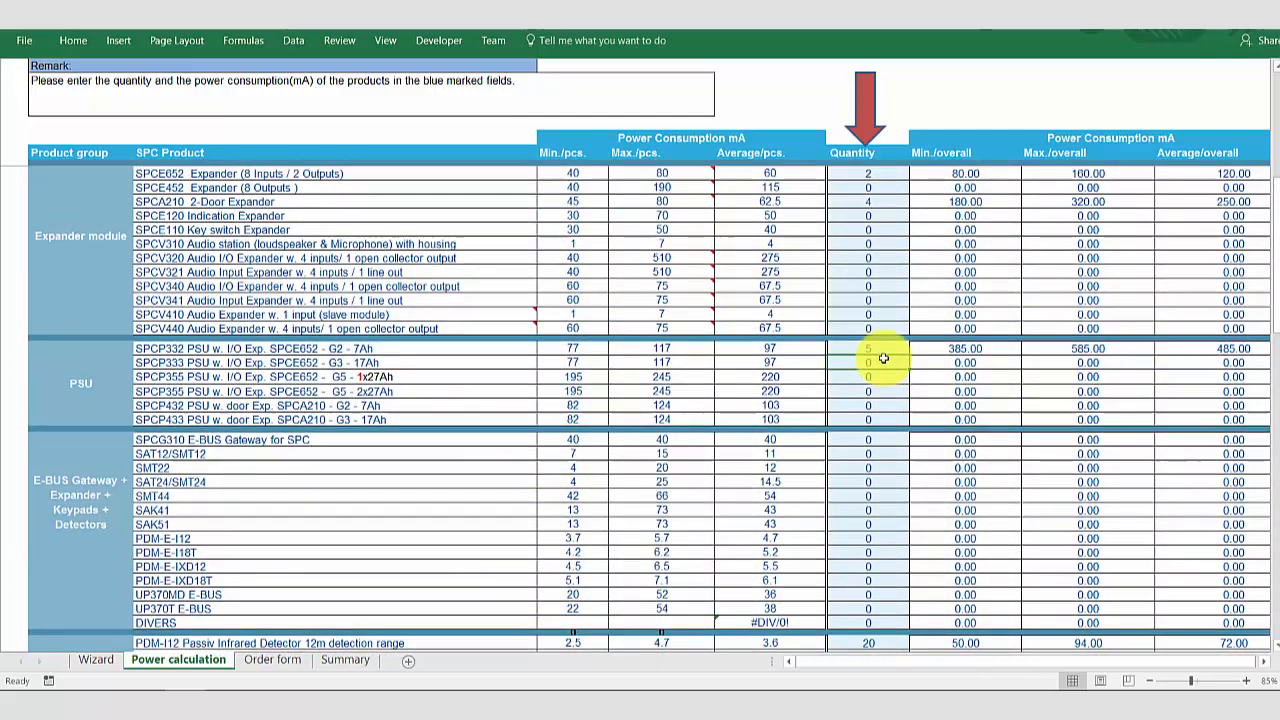
type("7")
left_click(868, 173)
type("0")
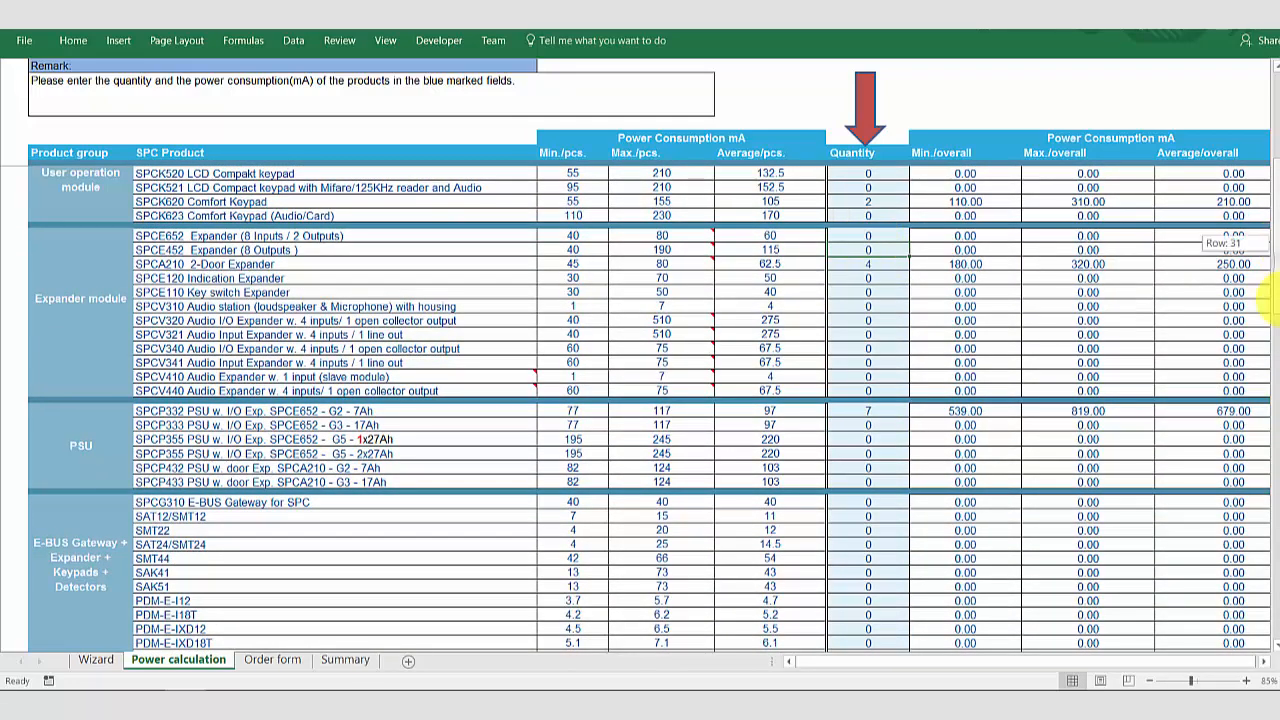
scroll("down", 3)
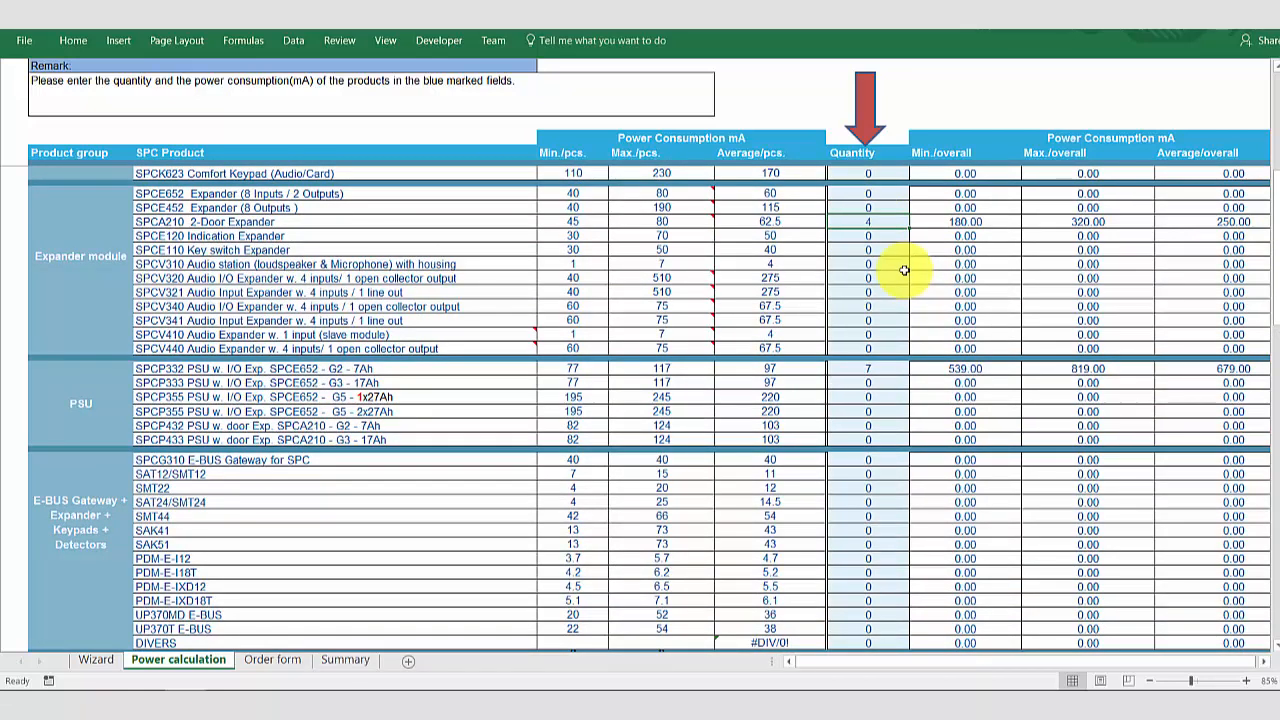
Enter 4 SPCE652, 5 SPCP332 and 4 SPCP432, then check the 14,250 mA backup totals.
type("2")
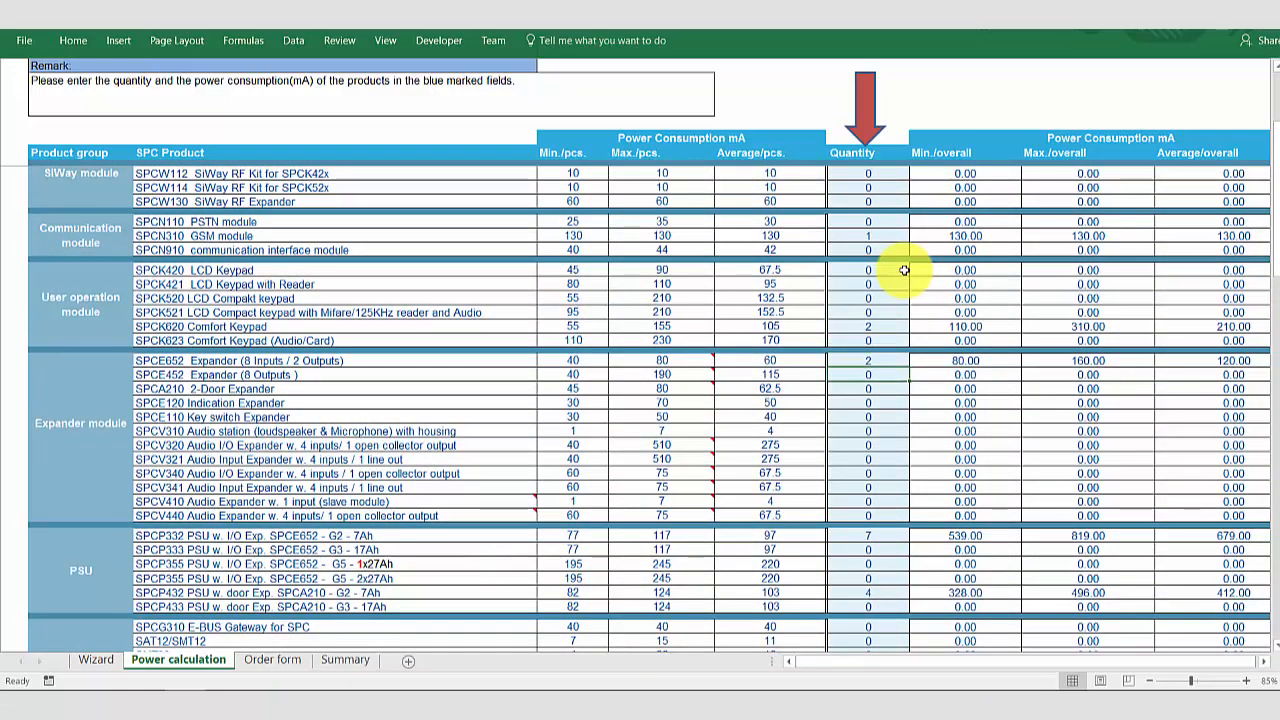
type("4")
left_click(868, 536)
type("5")
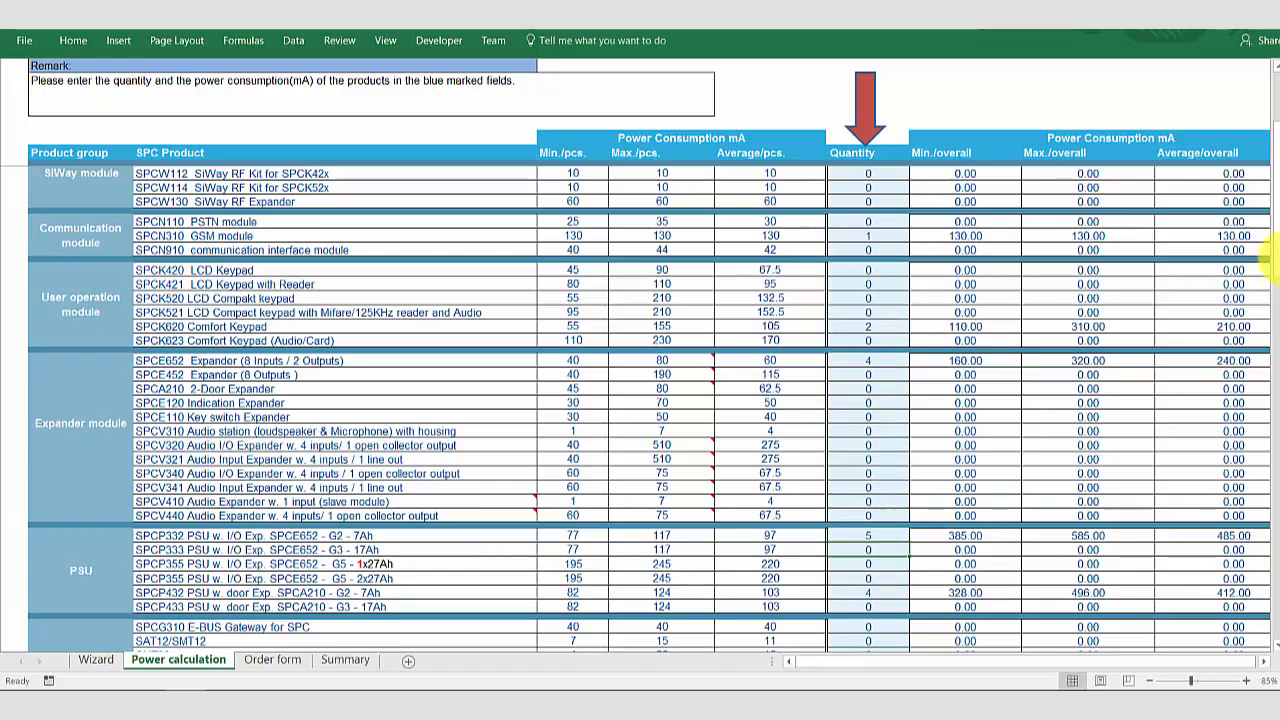
scroll("down", 3)
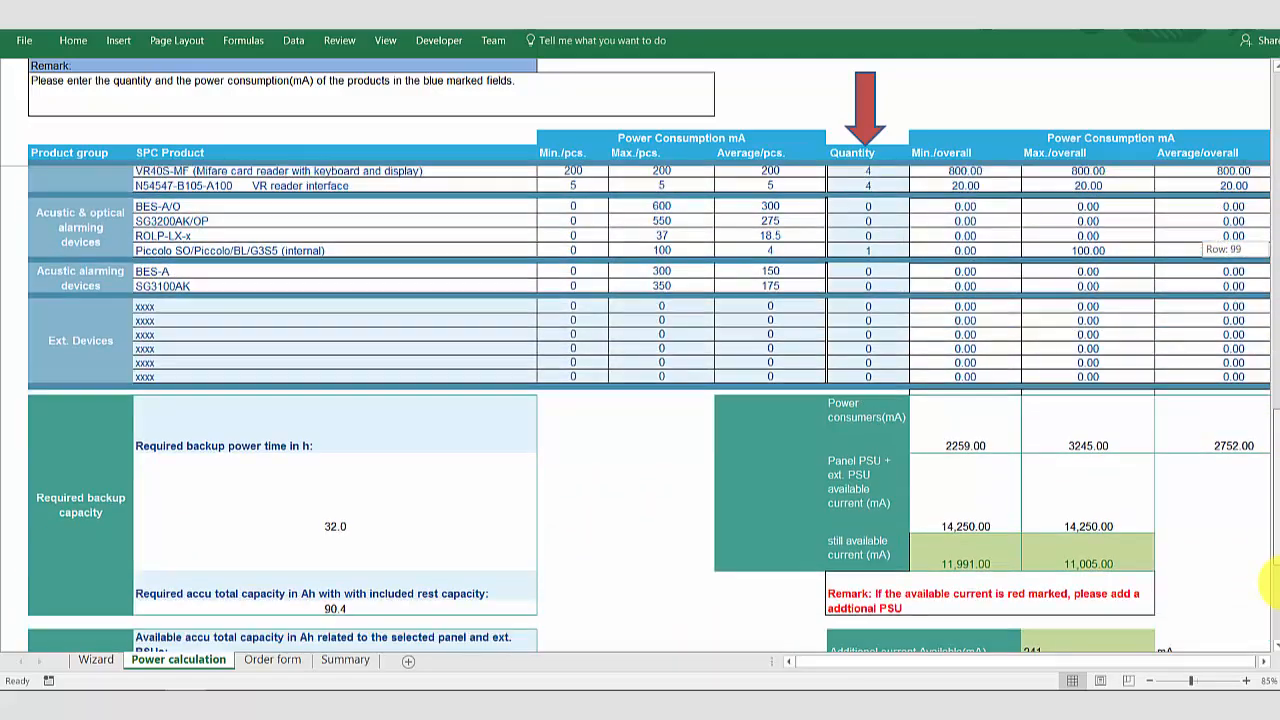
scroll("down", 3)
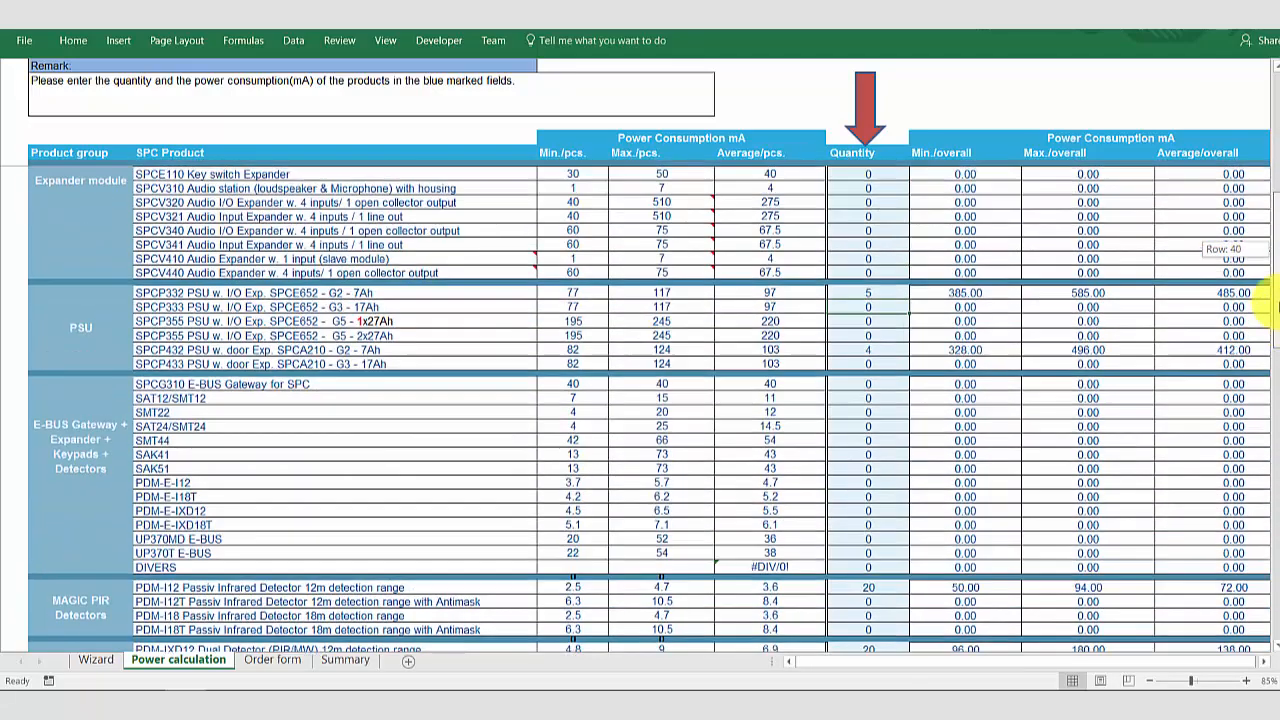
Show the System Summary battery totals: 9 7Ah, 1 17Ah and 8 27Ah.
left_click(345, 659)
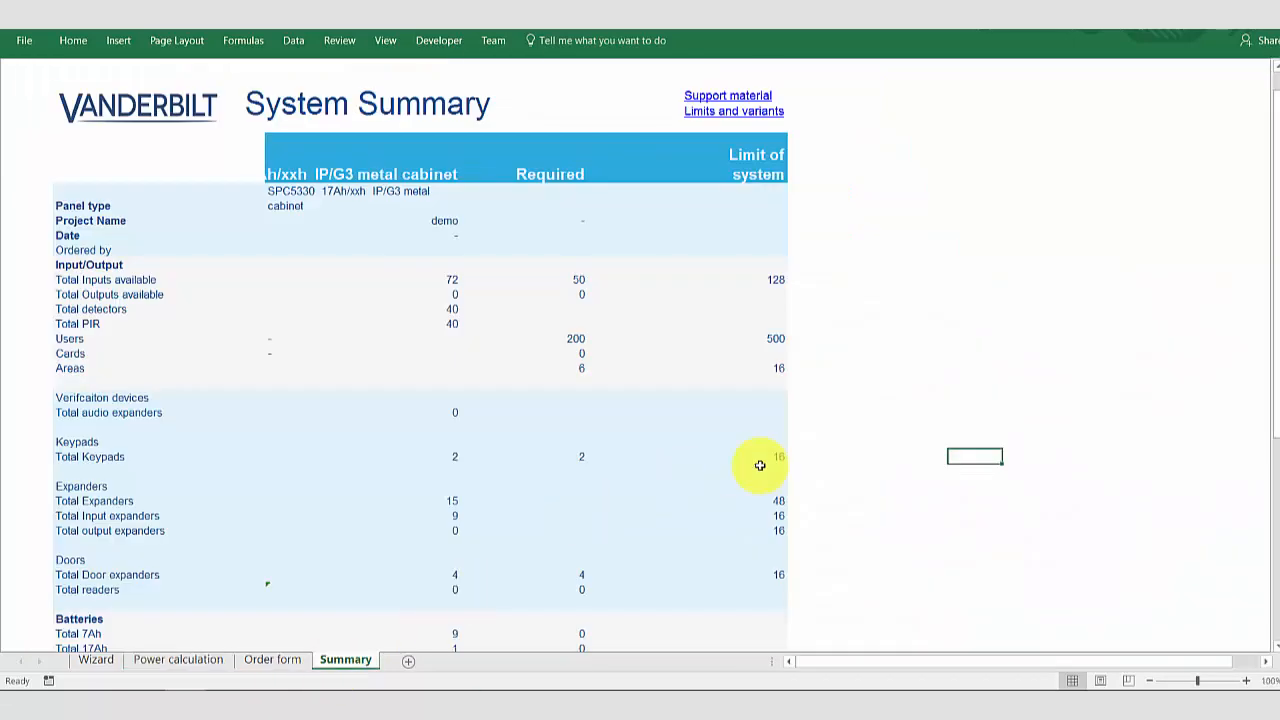
mouse_move(475, 303)
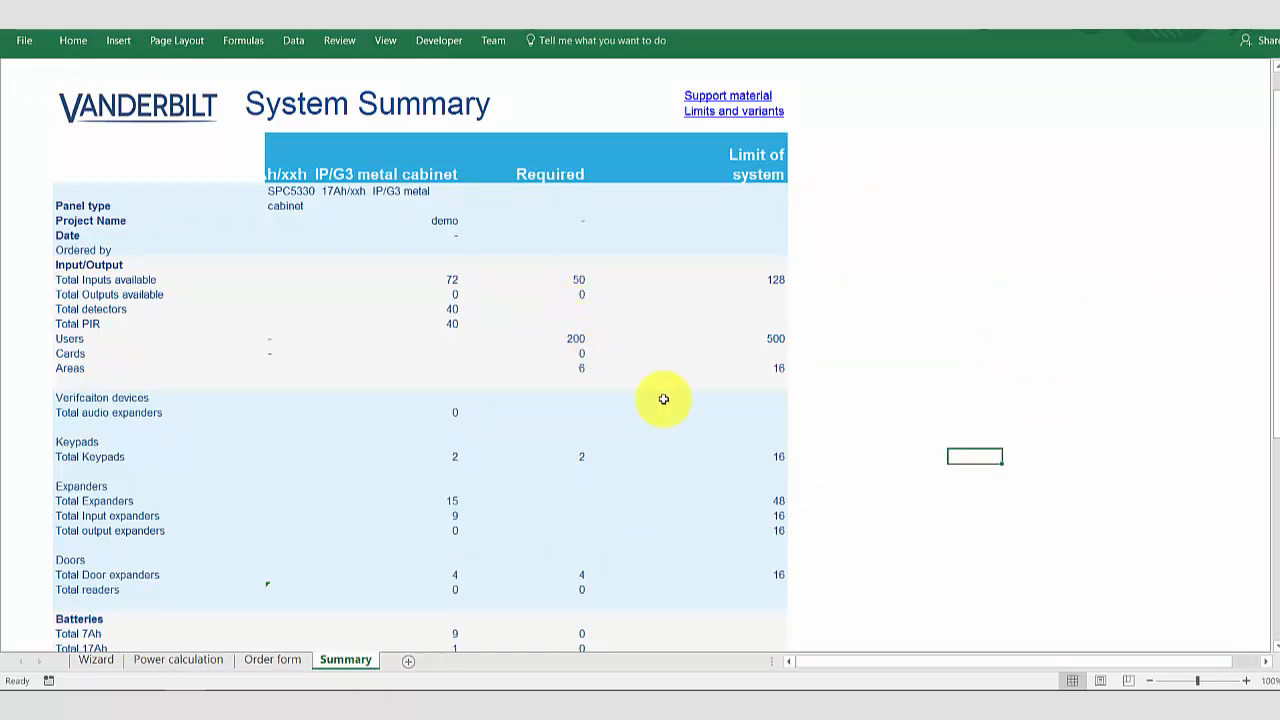
mouse_move(1272, 305)
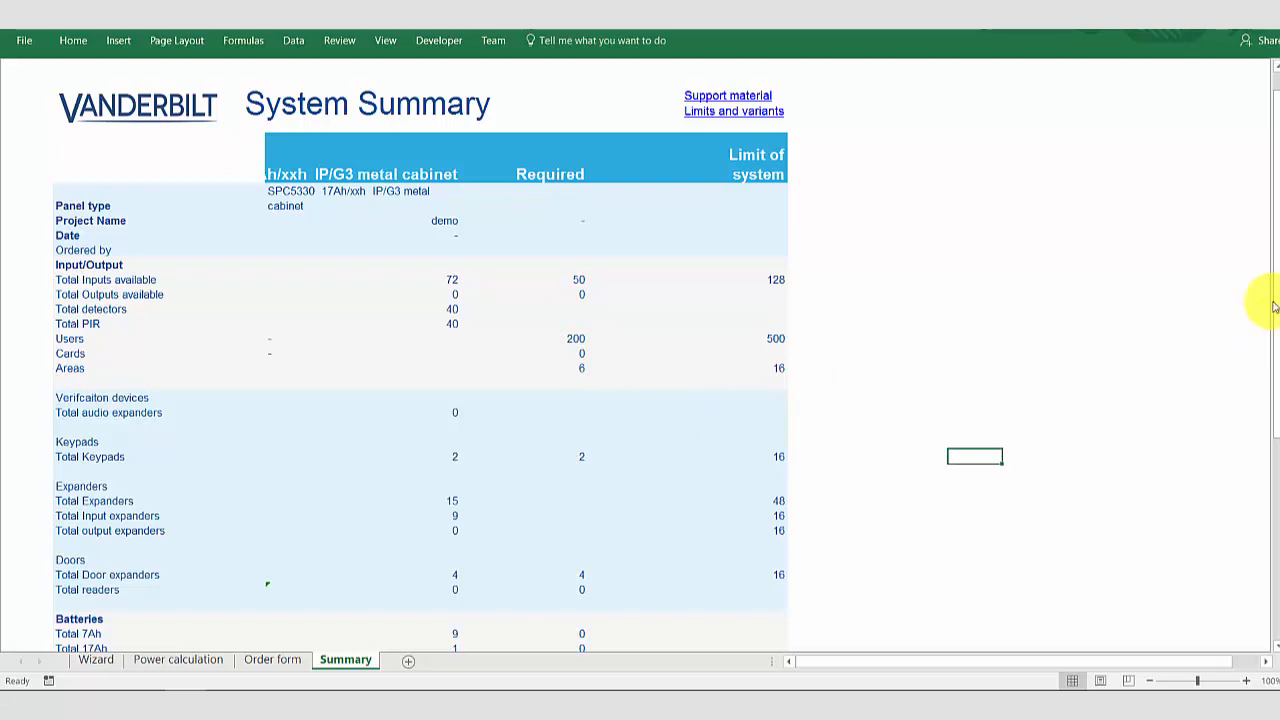
scroll("down", 3)
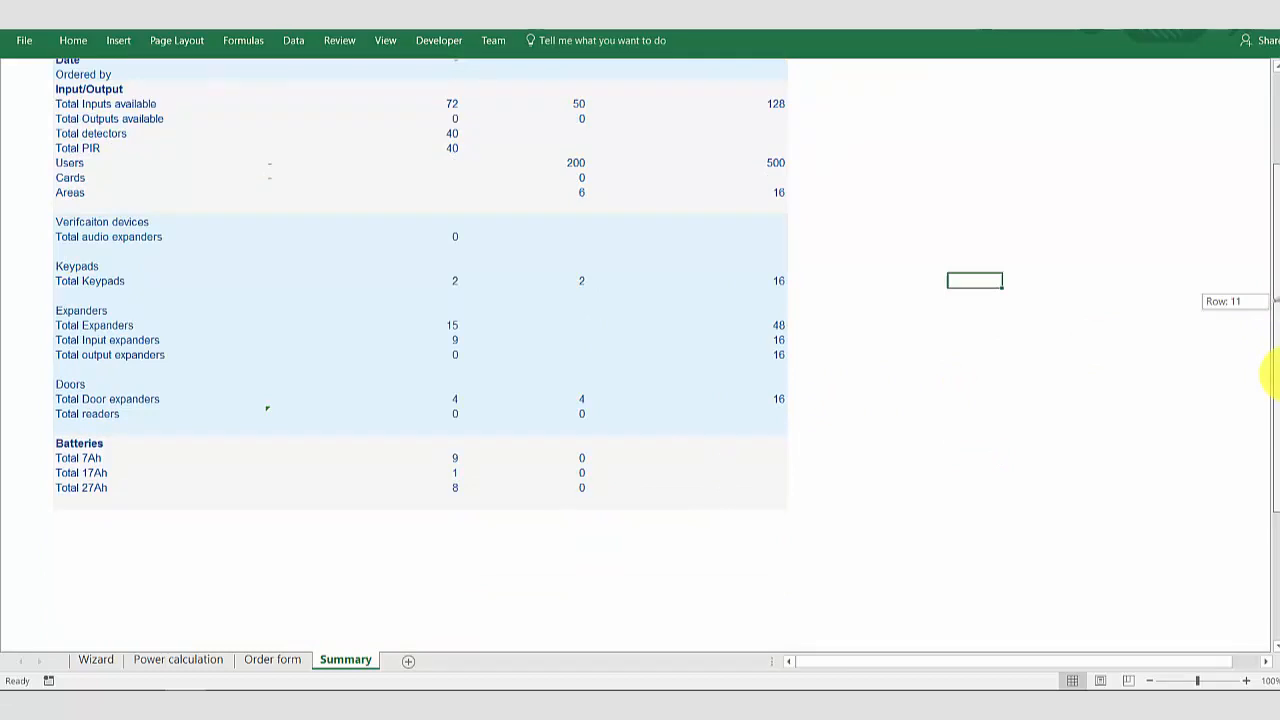
Switch to the Order form sheet listing part codes and quantities, e.g. 20 PDM-I12 detectors.
left_click(272, 659)
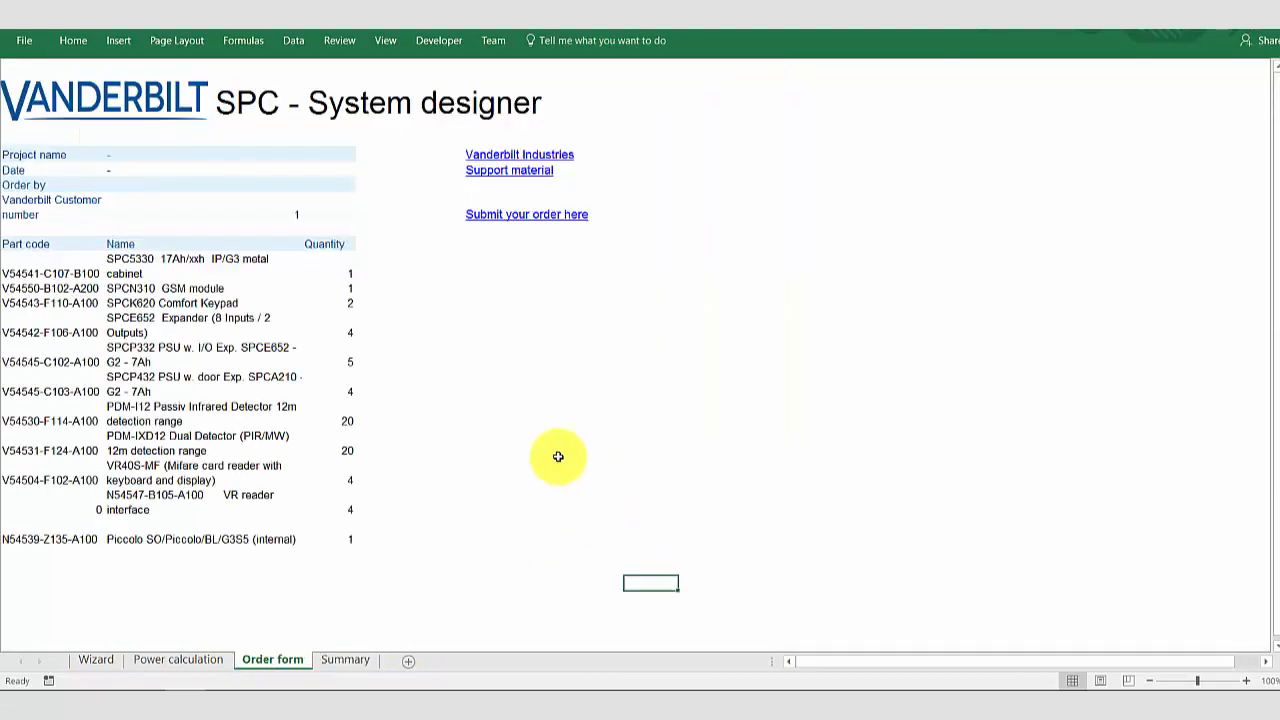
mouse_move(544, 447)
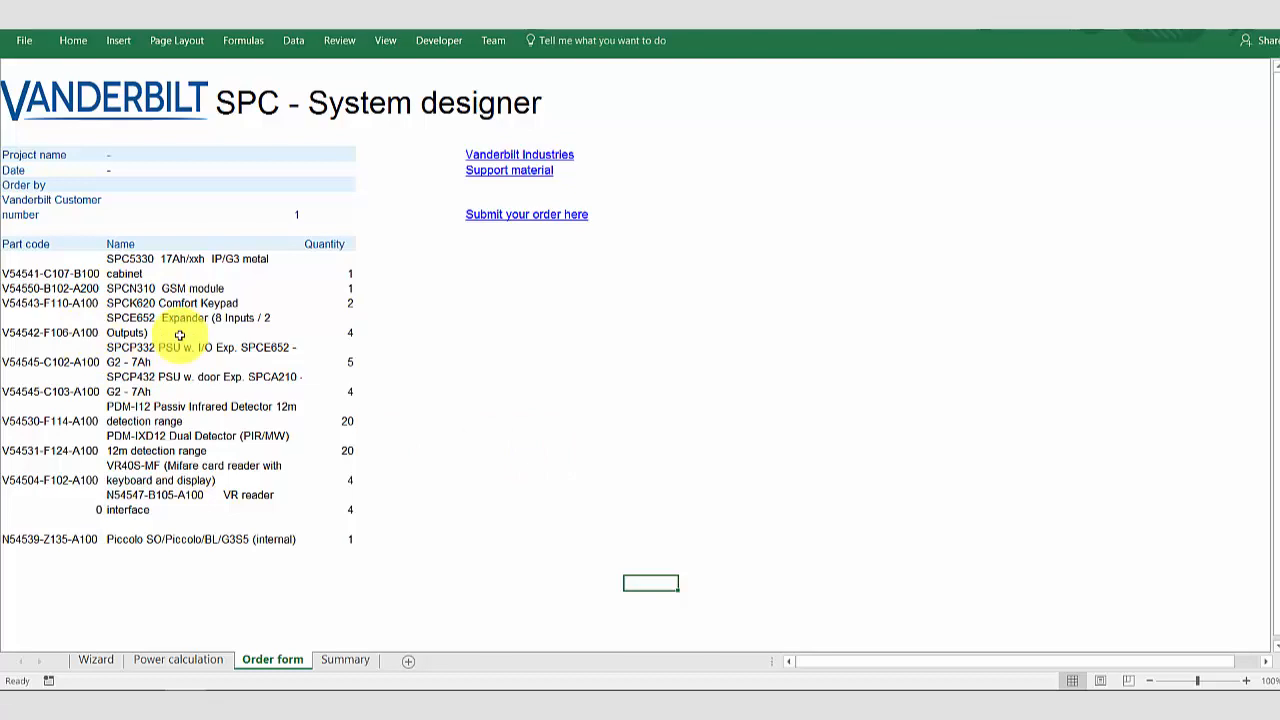
mouse_move(279, 561)
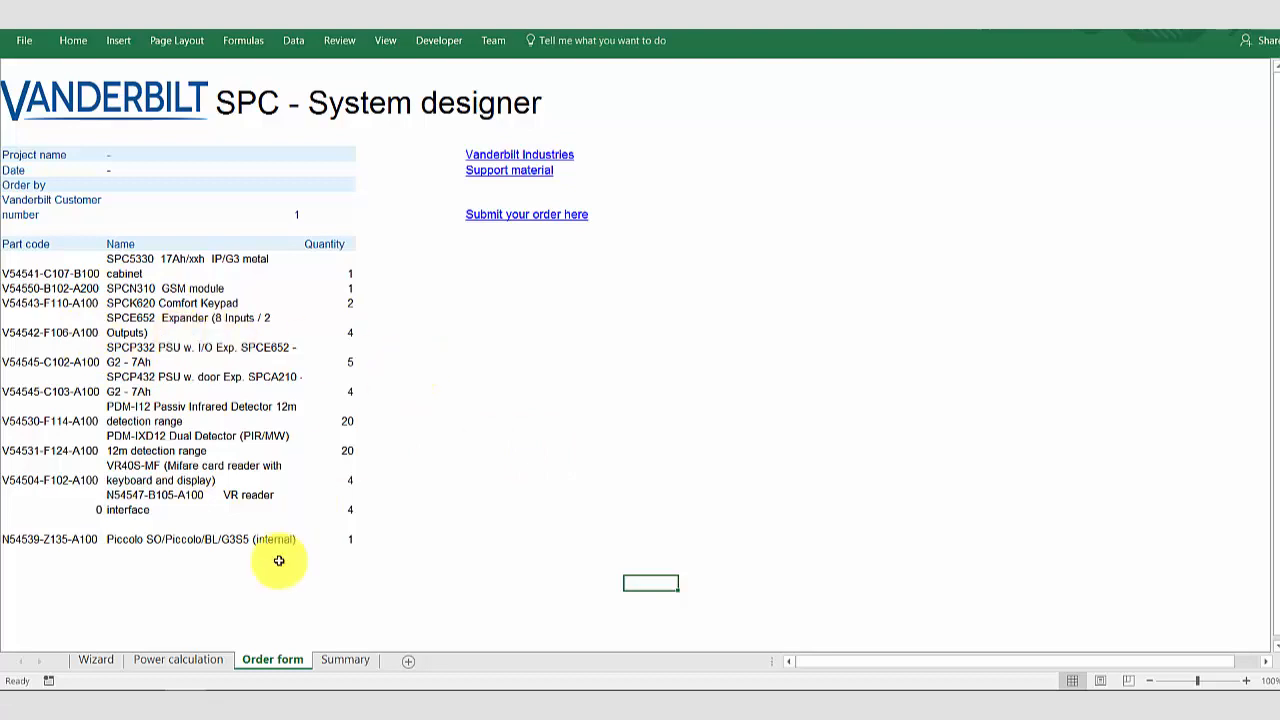
mouse_move(522, 277)
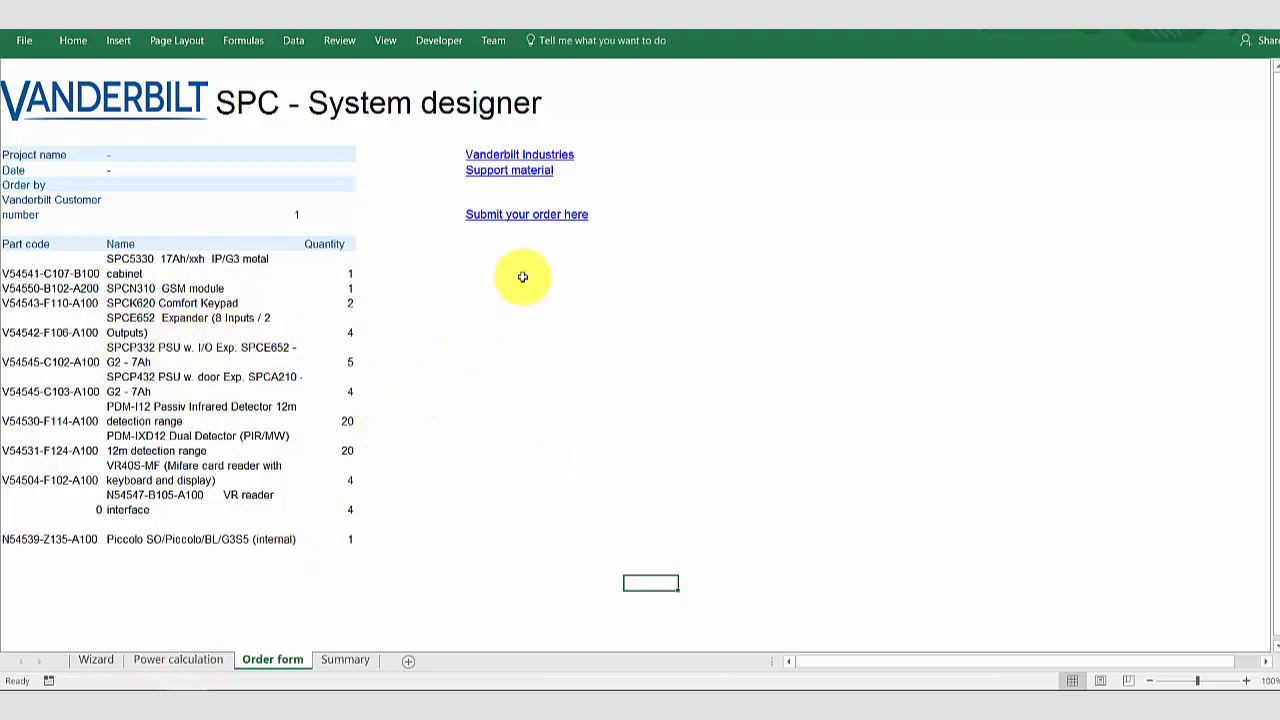
mouse_move(506, 216)
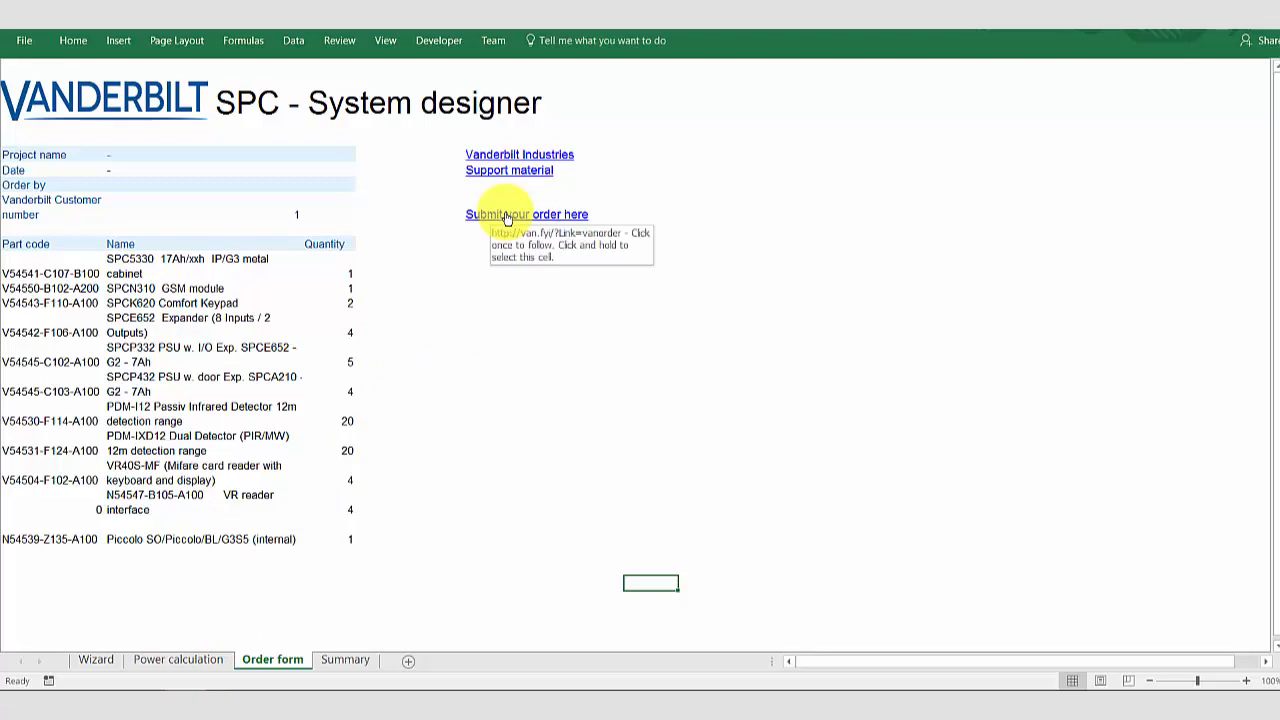
mouse_move(504, 181)
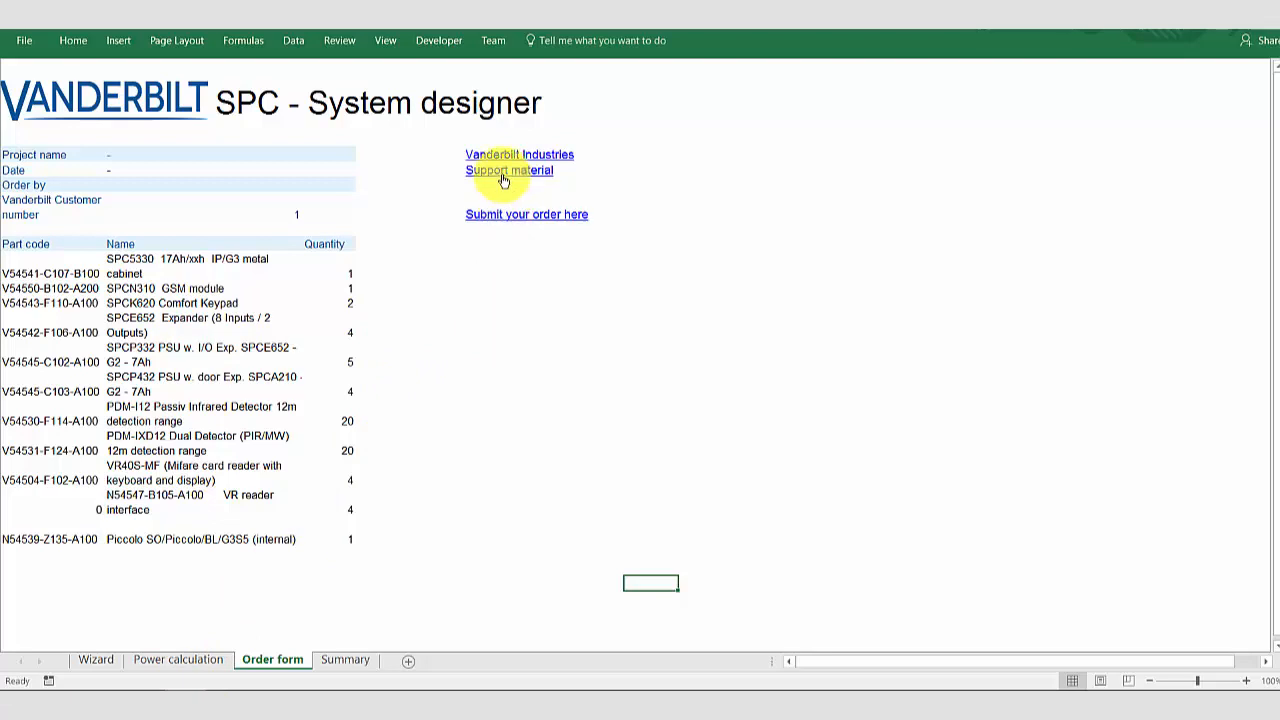
mouse_move(509, 170)
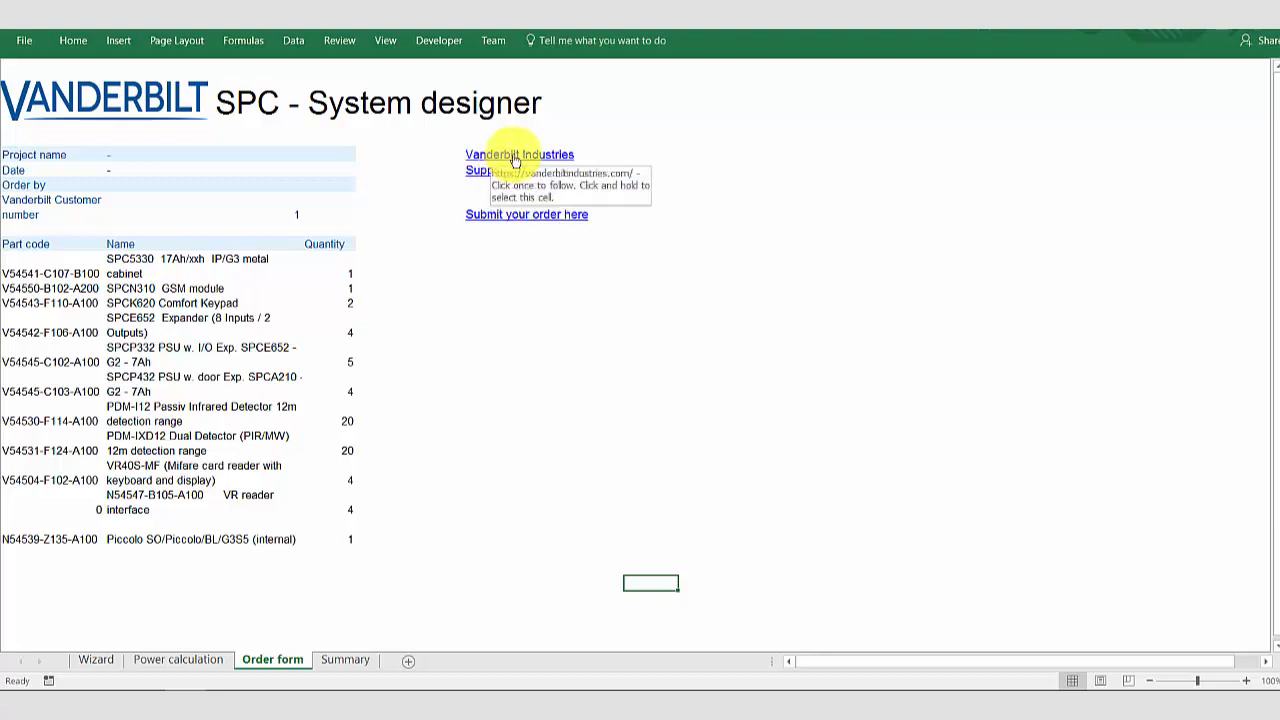
mouse_move(400, 563)
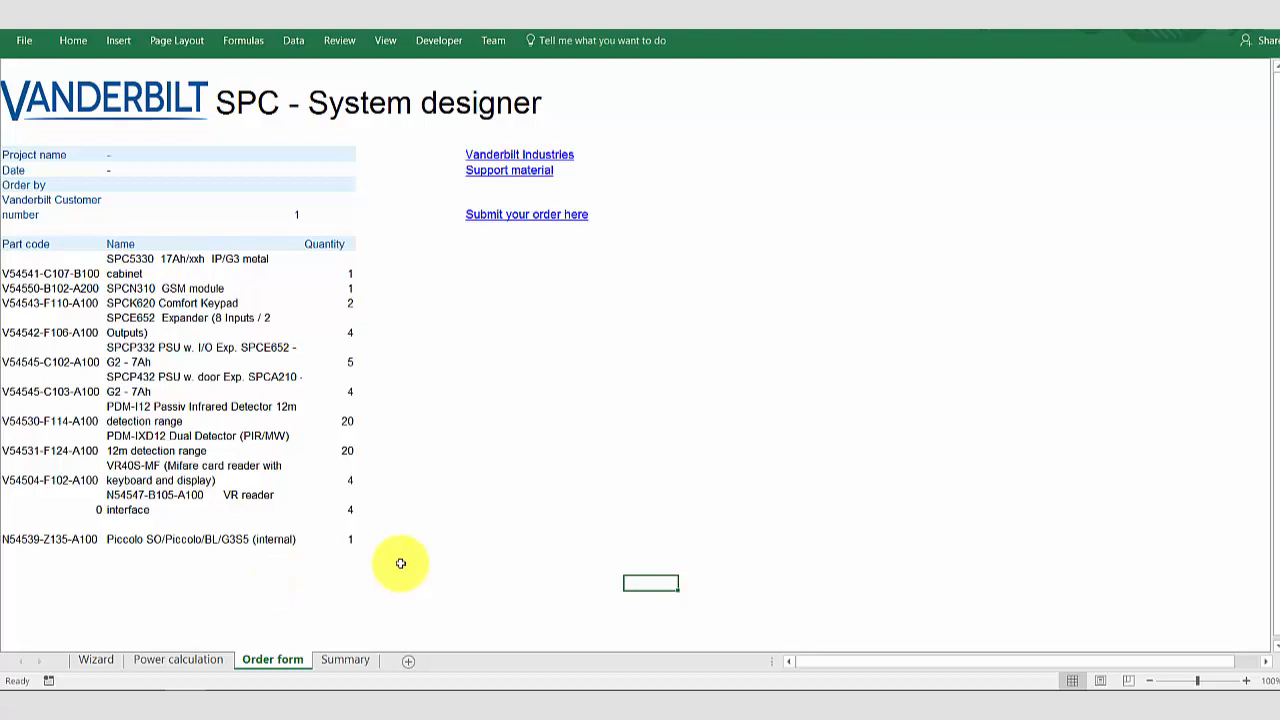